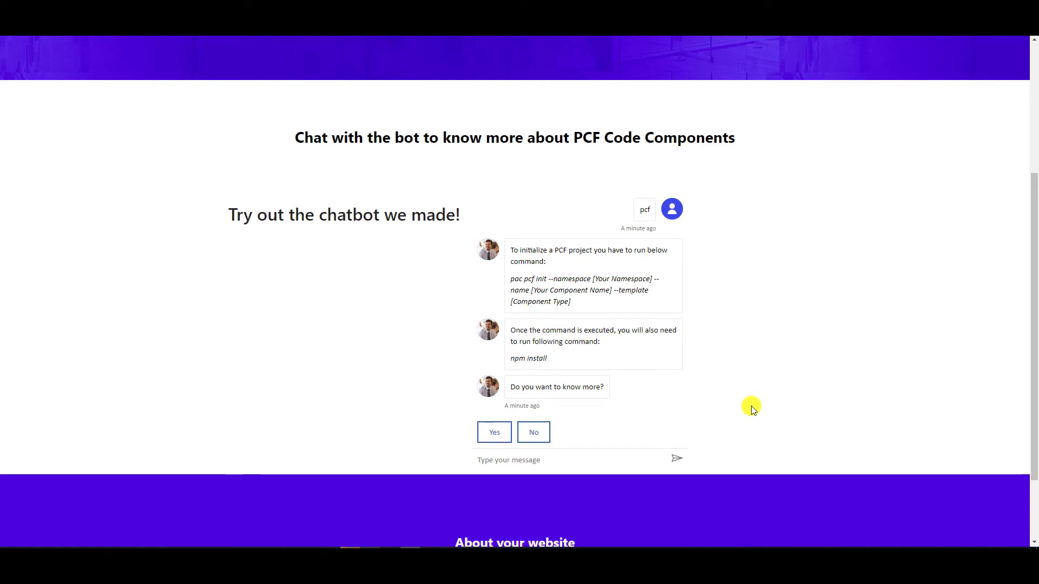
{"action": "mouse_move", "coordinate": [765, 403]}
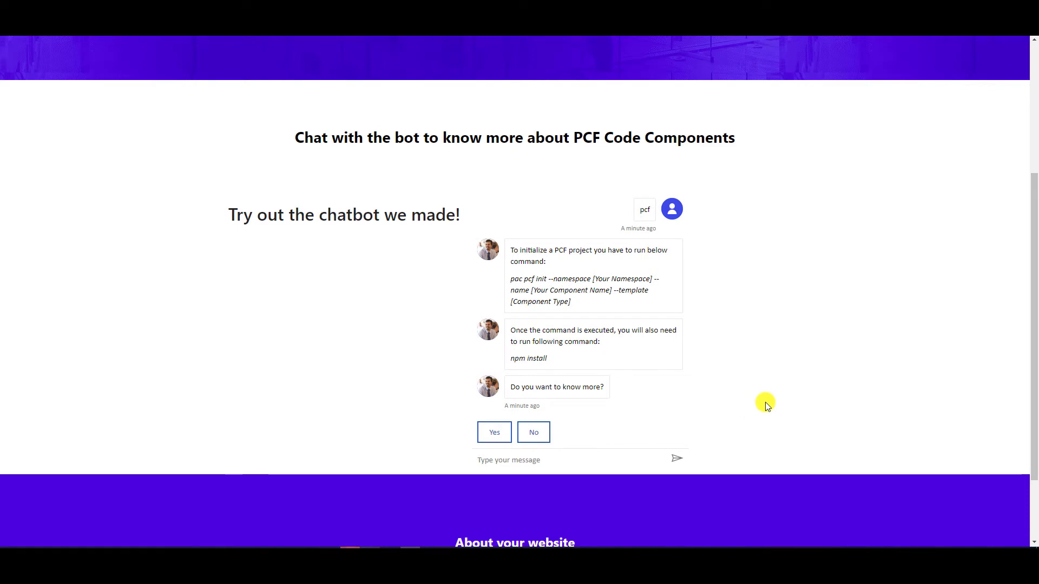
{"action": "mouse_move", "coordinate": [759, 386]}
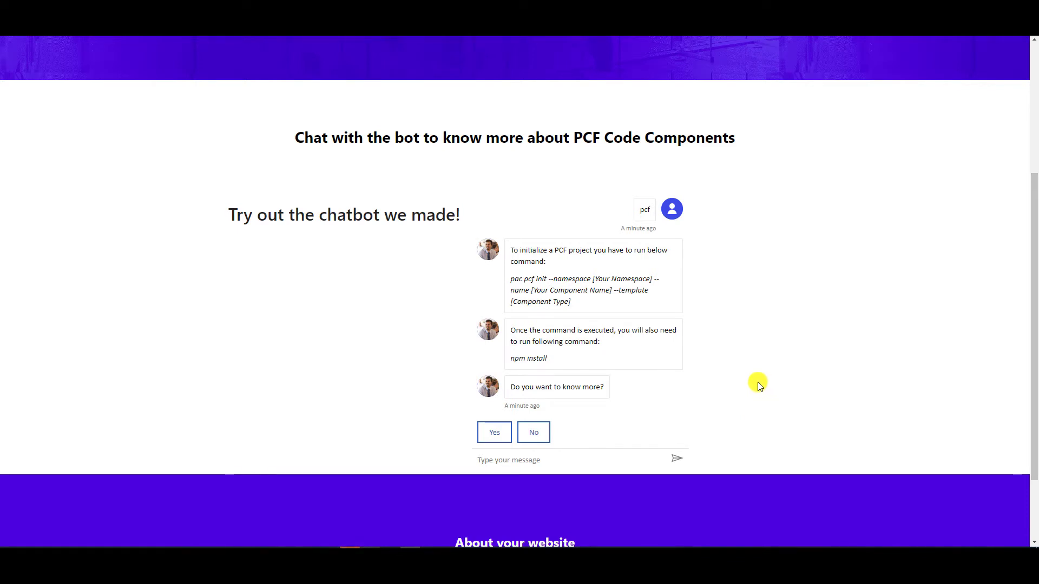
{"action": "mouse_move", "coordinate": [491, 180]}
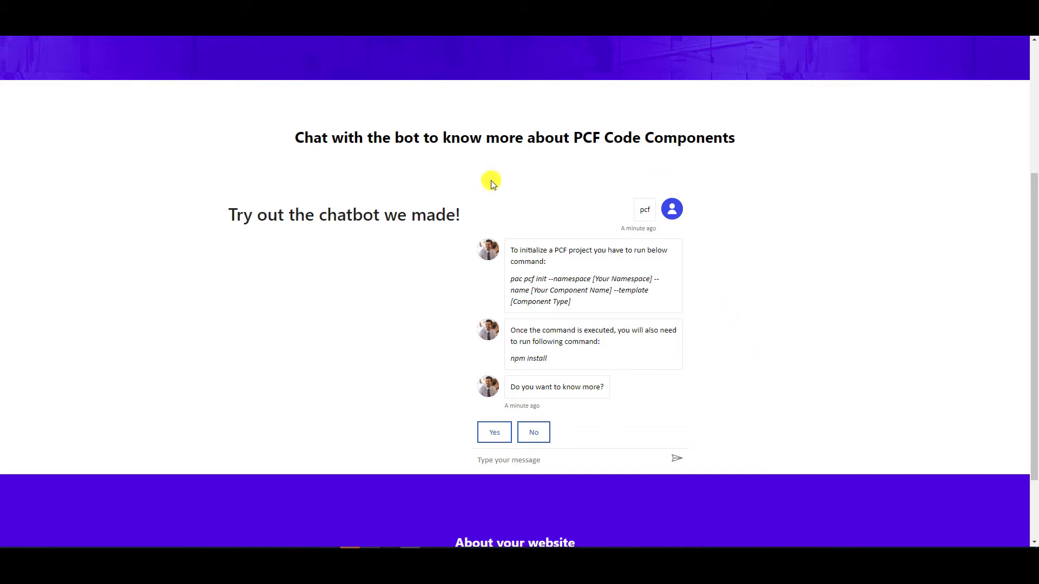
{"action": "mouse_move", "coordinate": [604, 318]}
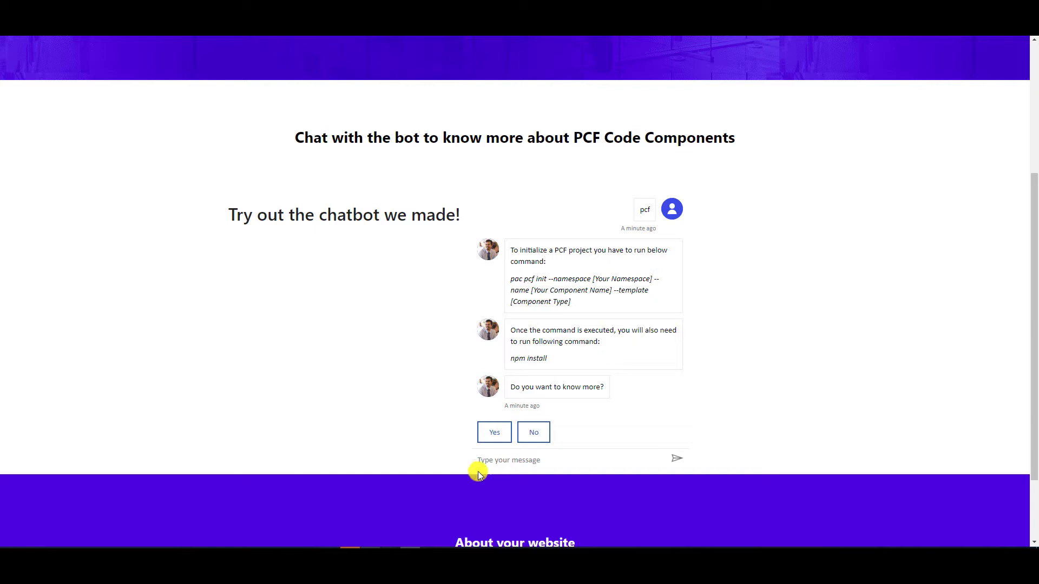
{"action": "mouse_move", "coordinate": [457, 467]}
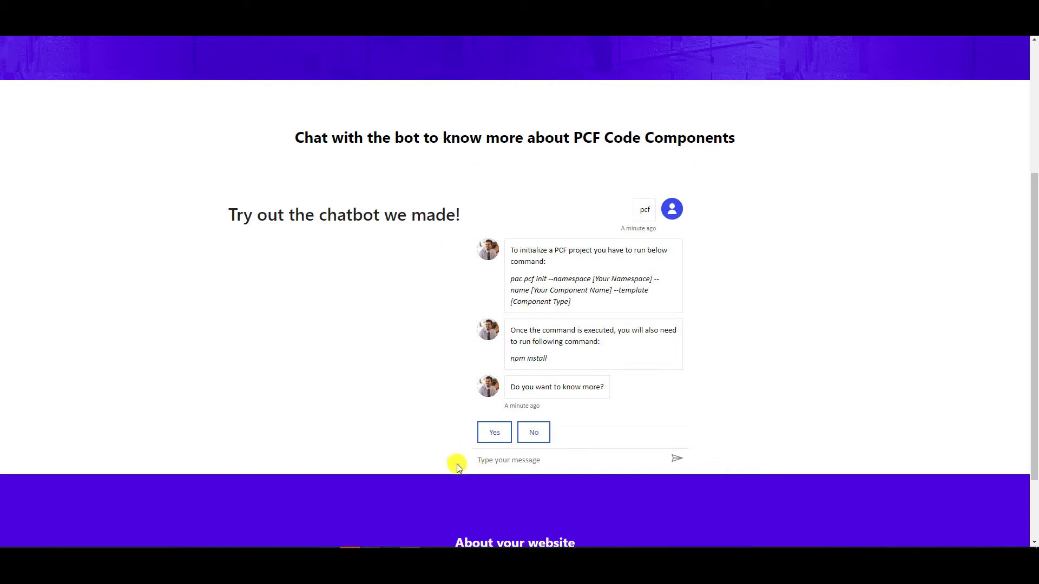
{"action": "mouse_move", "coordinate": [457, 467]}
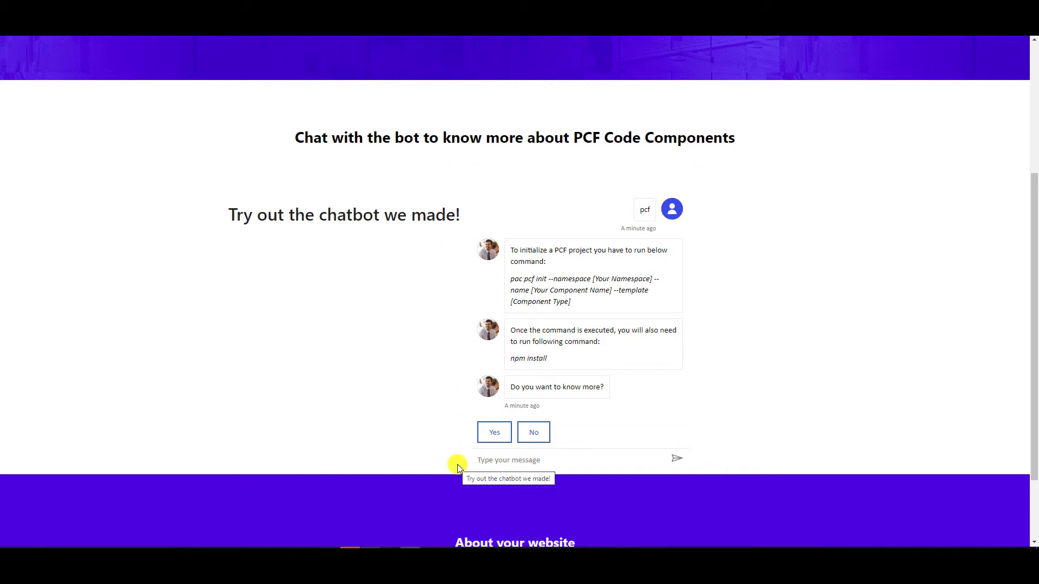
{"action": "mouse_move", "coordinate": [461, 479]}
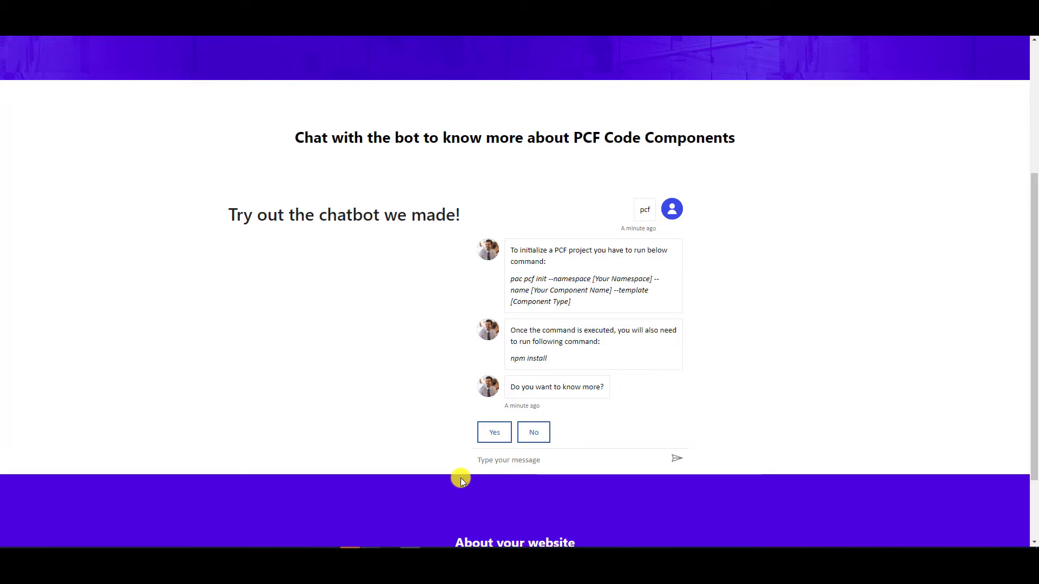
{"action": "mouse_move", "coordinate": [461, 471]}
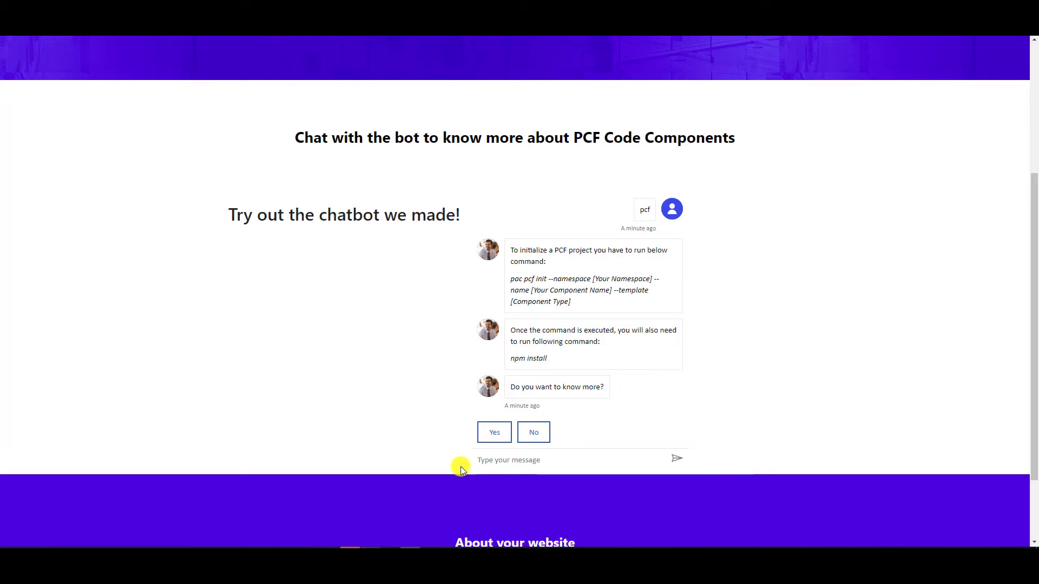
{"action": "mouse_move", "coordinate": [667, 400]}
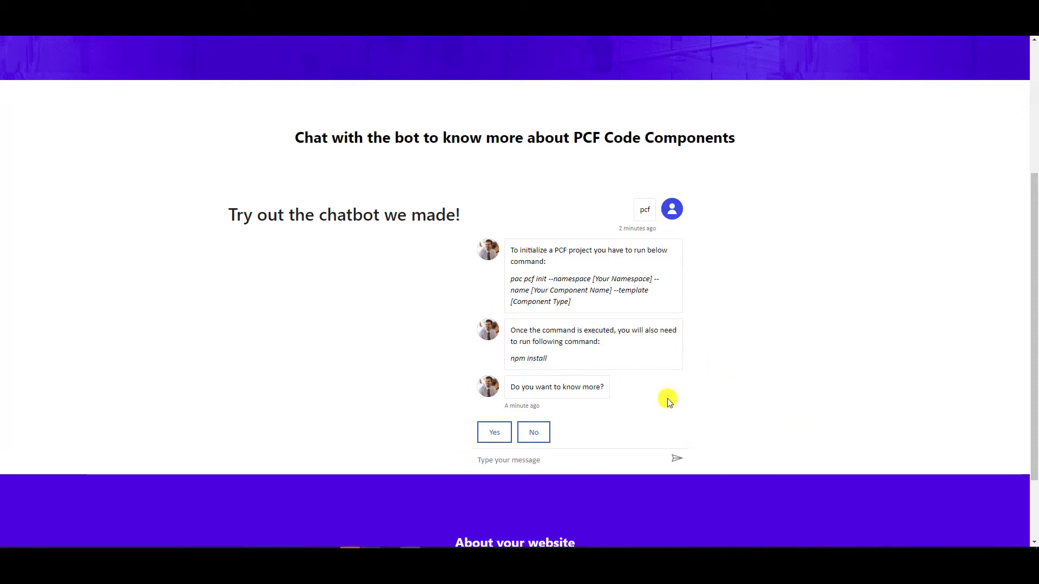
{"action": "mouse_move", "coordinate": [715, 191]}
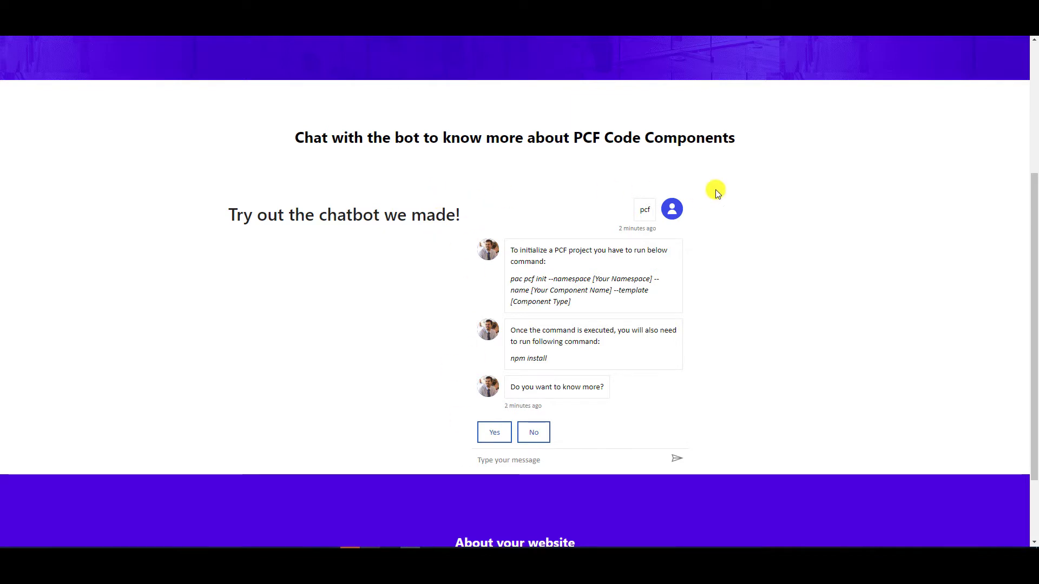
{"action": "mouse_move", "coordinate": [695, 457]}
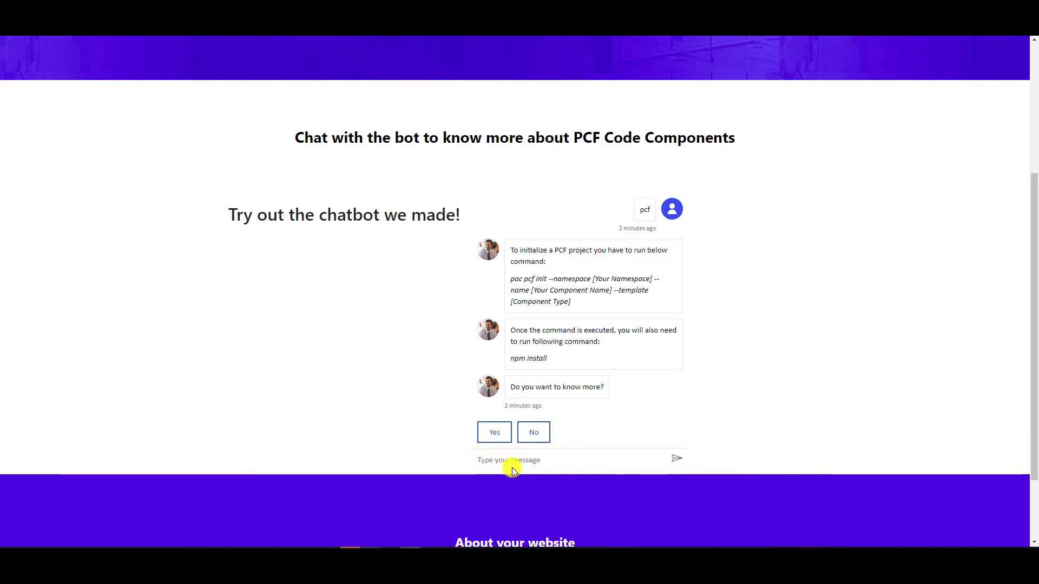
{"action": "mouse_move", "coordinate": [601, 332]}
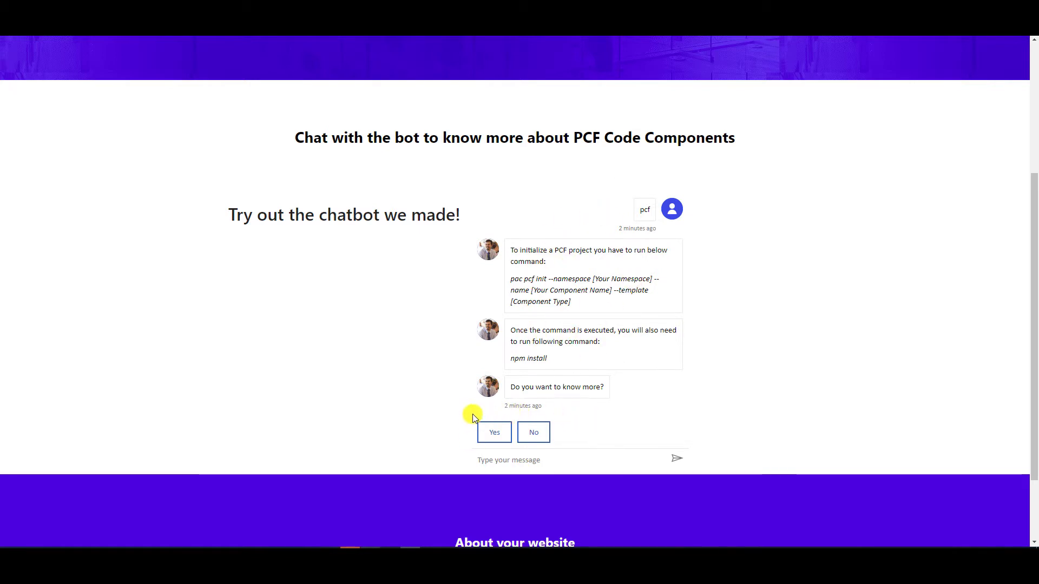
{"action": "mouse_move", "coordinate": [477, 423]}
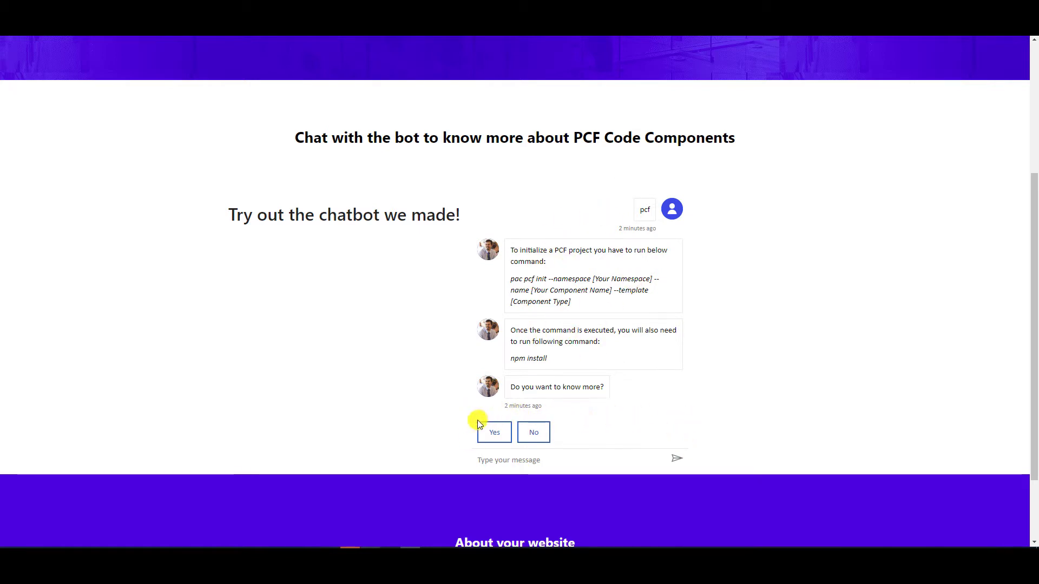
{"action": "mouse_move", "coordinate": [757, 390]}
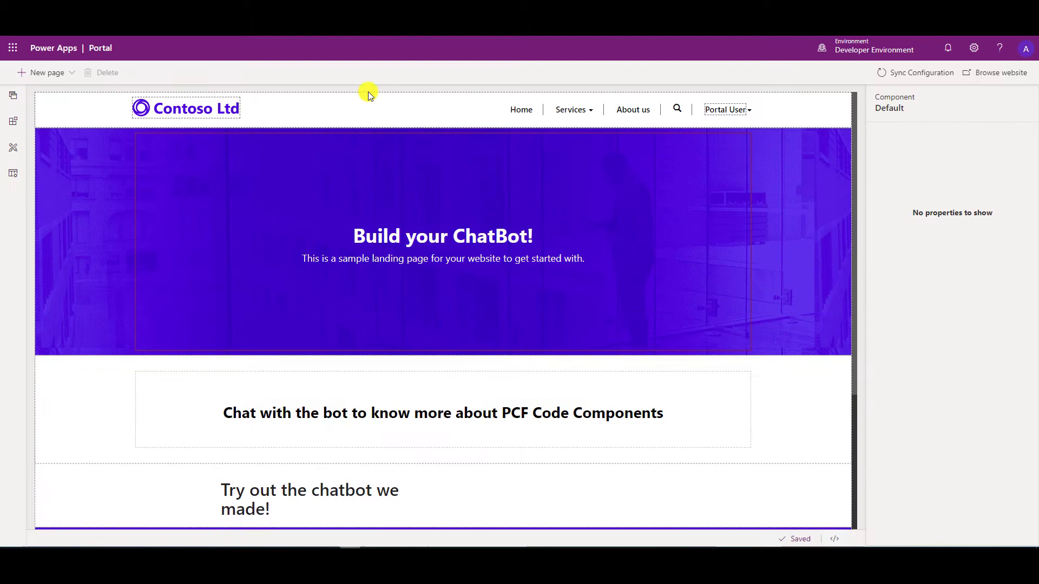
{"action": "mouse_move", "coordinate": [681, 378]}
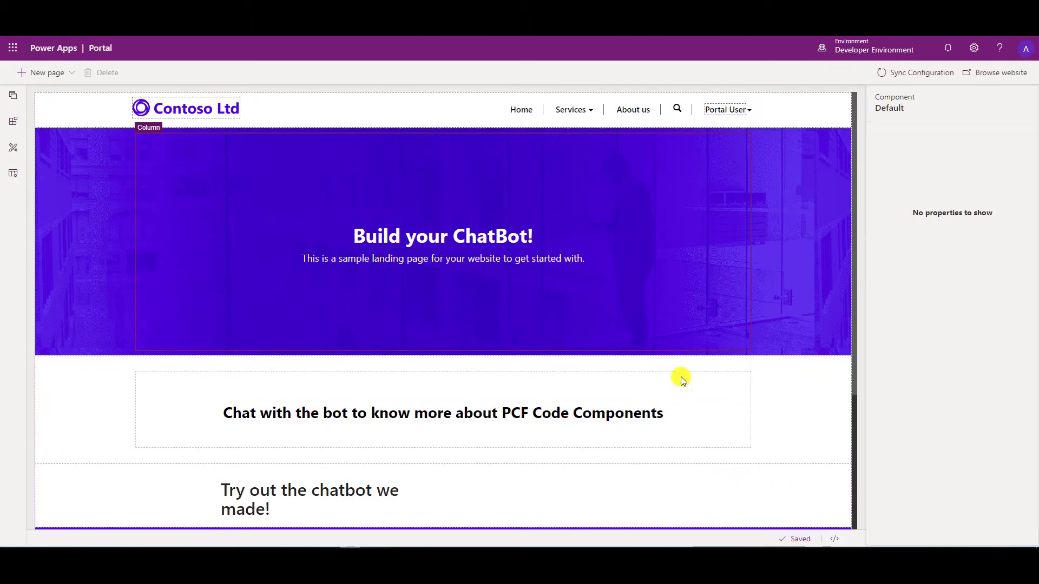
Reveal the page source and scroll to the webchat script with its styleOptions bot avatar.
{"action": "left_click", "coordinate": [834, 539]}
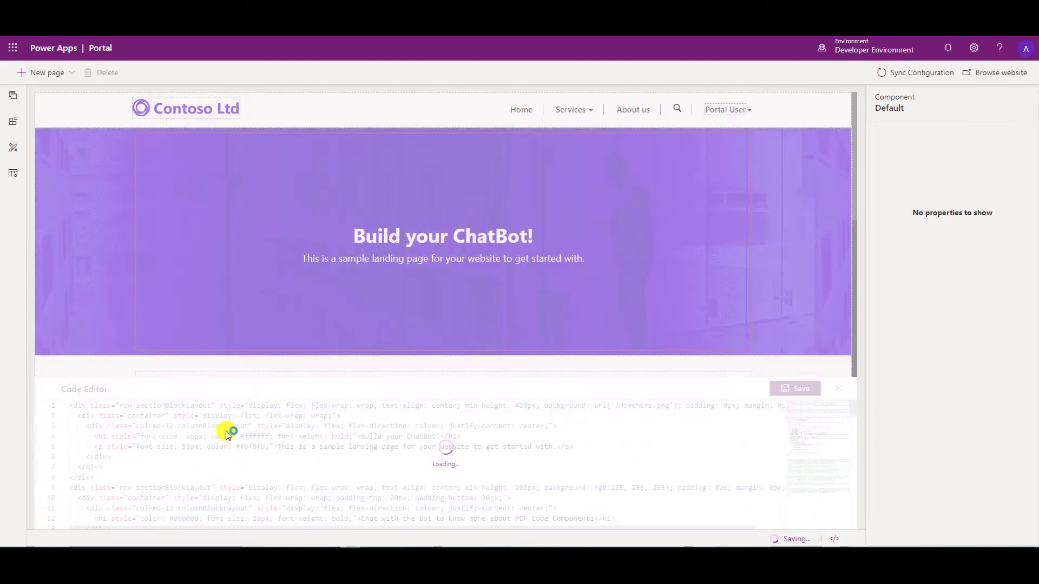
{"action": "left_click", "coordinate": [794, 389]}
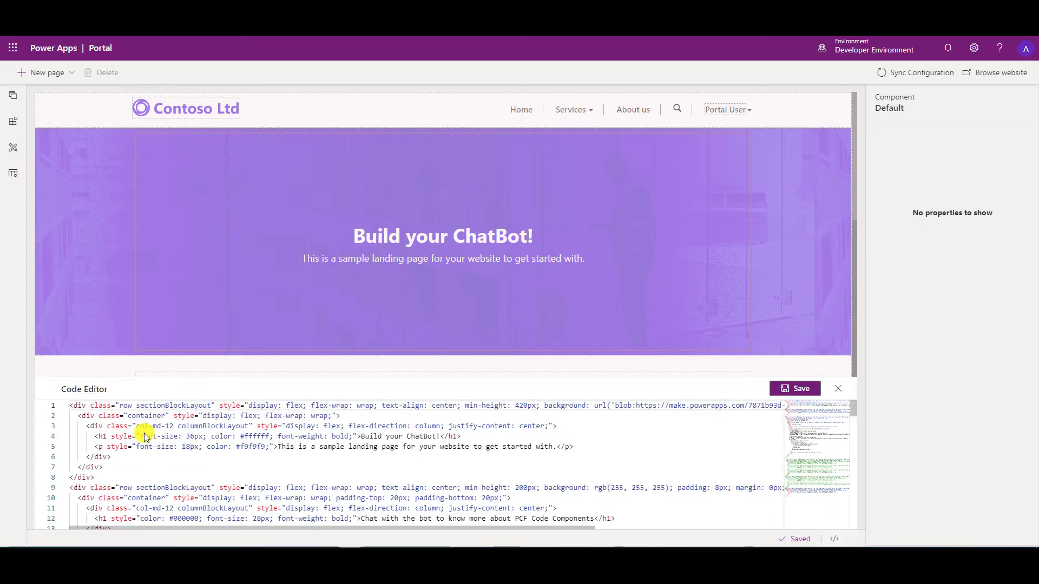
{"action": "scroll", "scroll_direction": "down", "scroll_amount": 3}
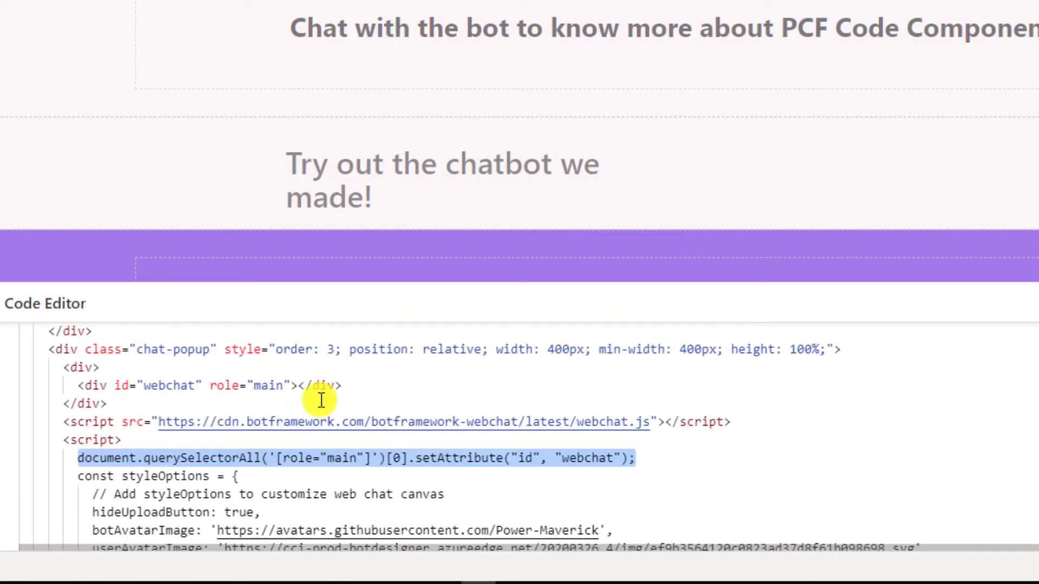
{"action": "mouse_move", "coordinate": [199, 349]}
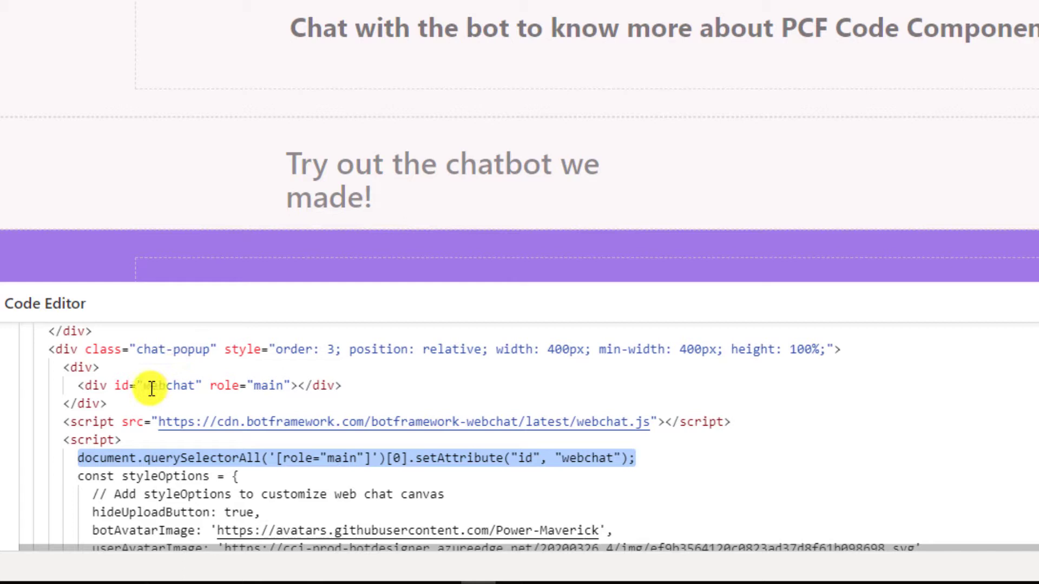
{"action": "mouse_move", "coordinate": [250, 381]}
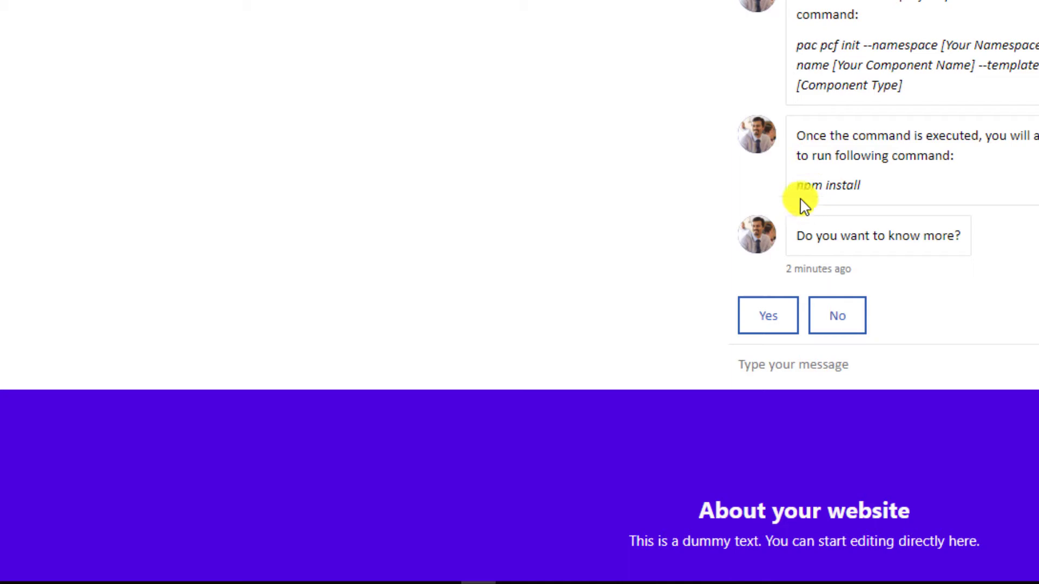
{"action": "scroll", "scroll_direction": "down", "scroll_amount": 3}
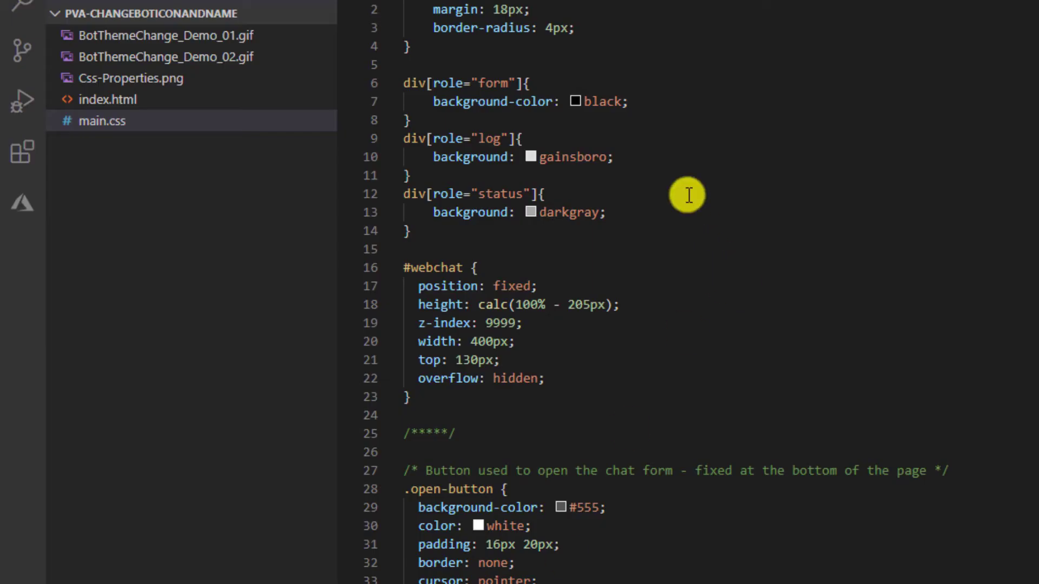
{"action": "mouse_move", "coordinate": [493, 57]}
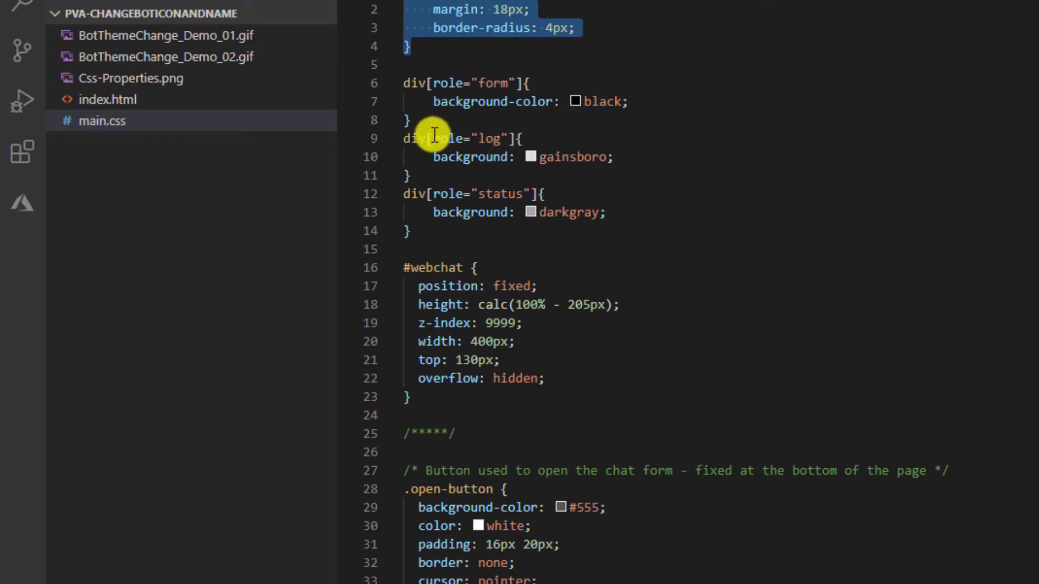
{"action": "mouse_move", "coordinate": [420, 122]}
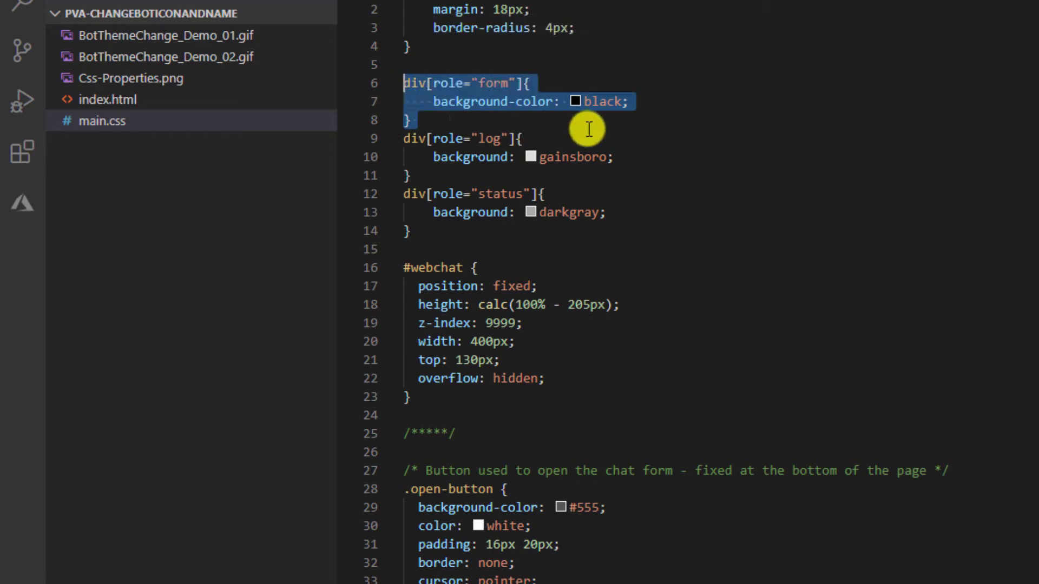
{"action": "mouse_move", "coordinate": [571, 137]}
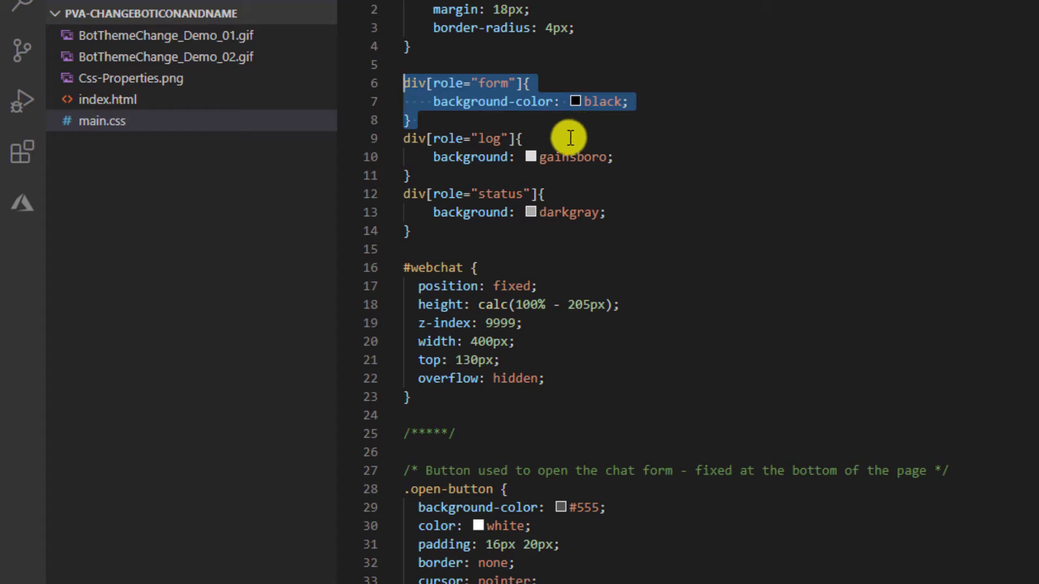
{"action": "mouse_move", "coordinate": [556, 234]}
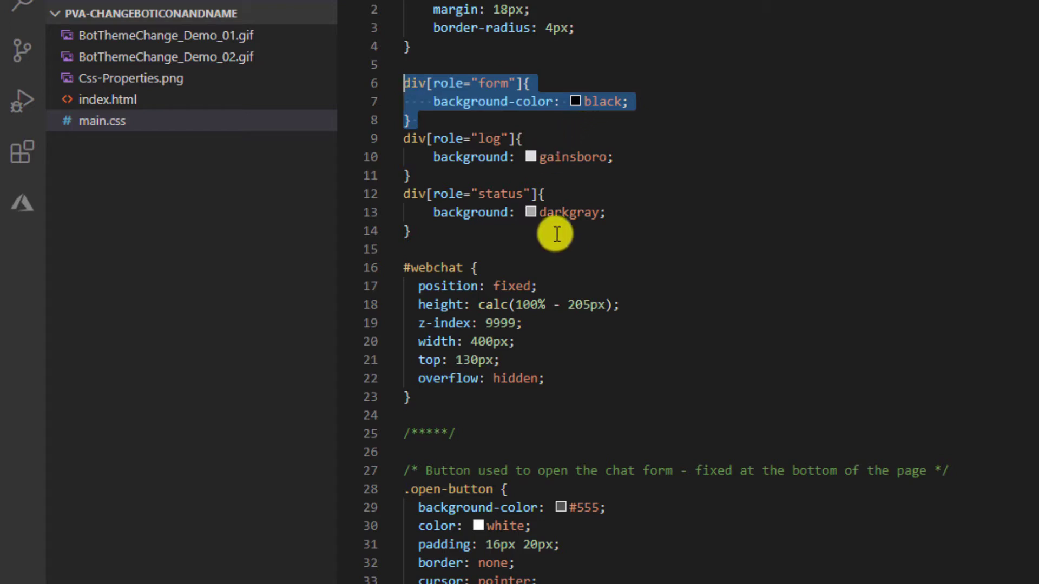
{"action": "mouse_move", "coordinate": [484, 231]}
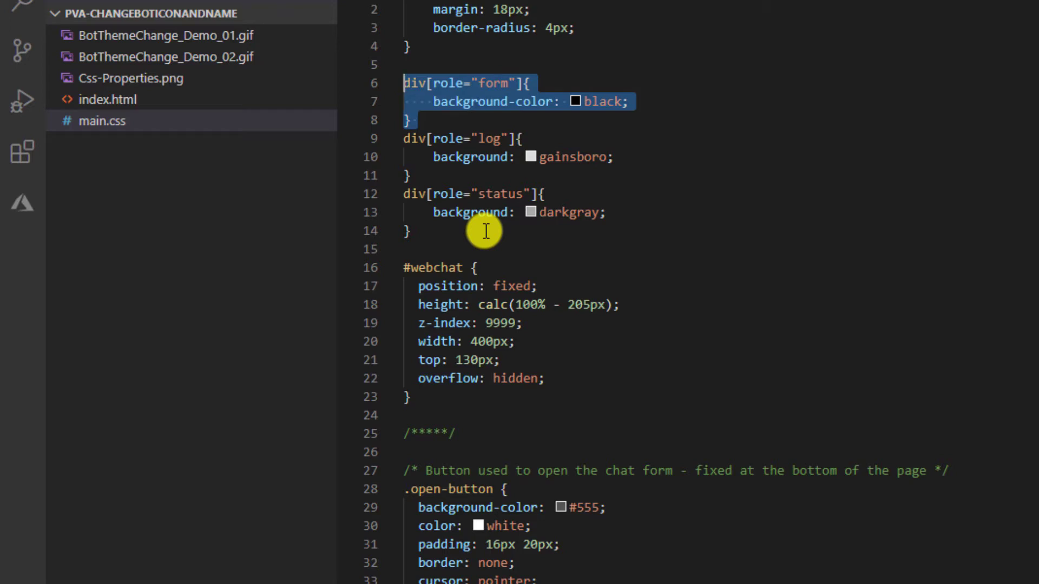
{"action": "mouse_move", "coordinate": [666, 113]}
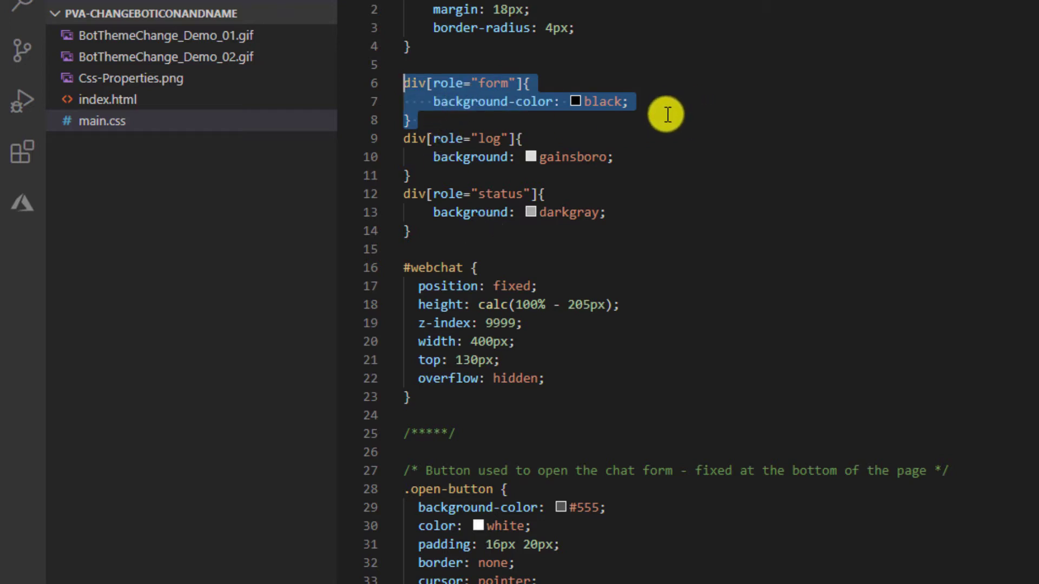
Zoom out the editor to review the form, log and status background rules in main.css.
{"action": "key", "text": "ctrl+minus"}
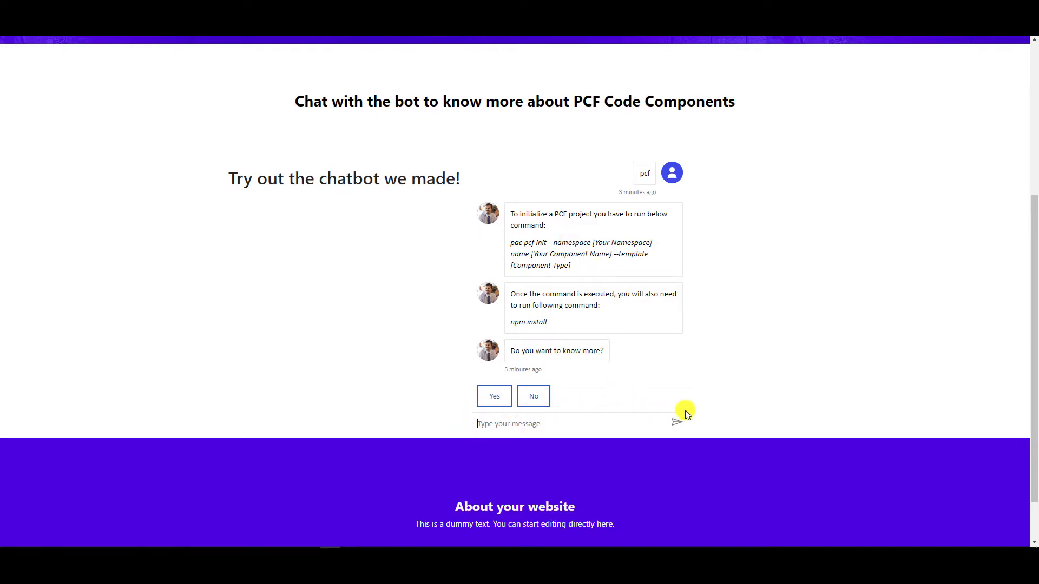
{"action": "mouse_move", "coordinate": [477, 418]}
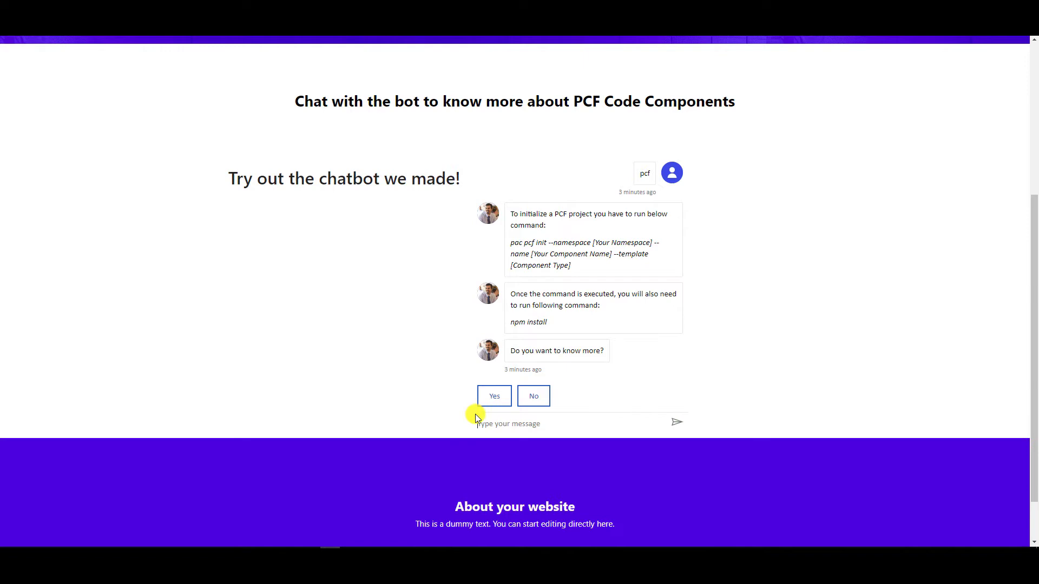
{"action": "mouse_move", "coordinate": [692, 420]}
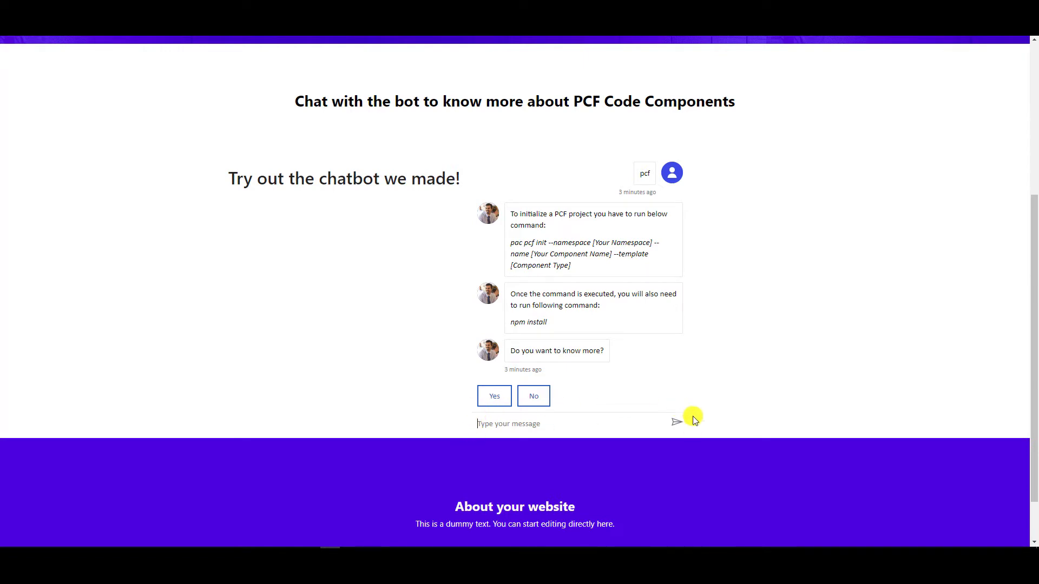
{"action": "mouse_move", "coordinate": [693, 436]}
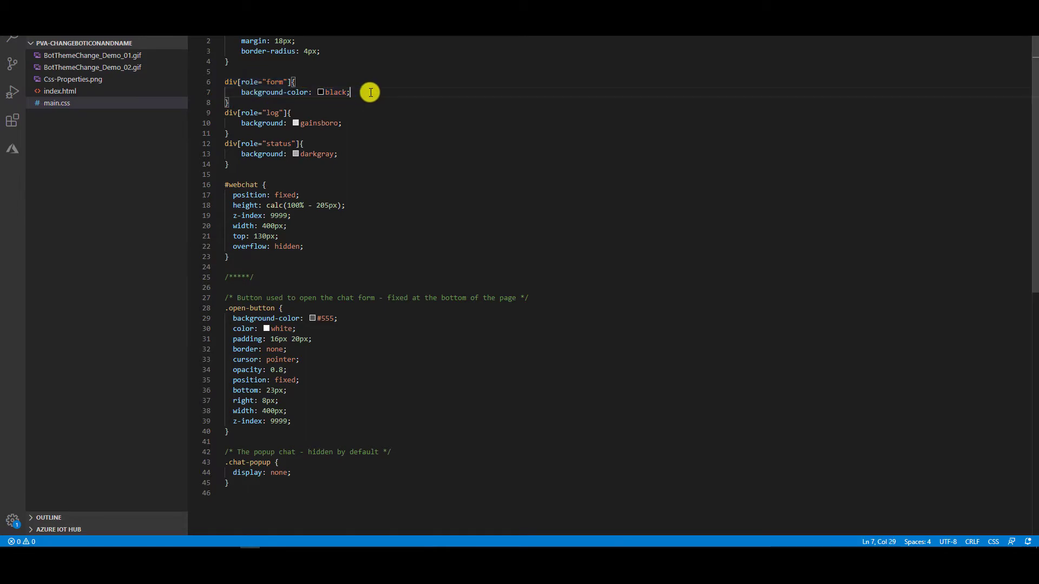
{"action": "mouse_move", "coordinate": [500, 220]}
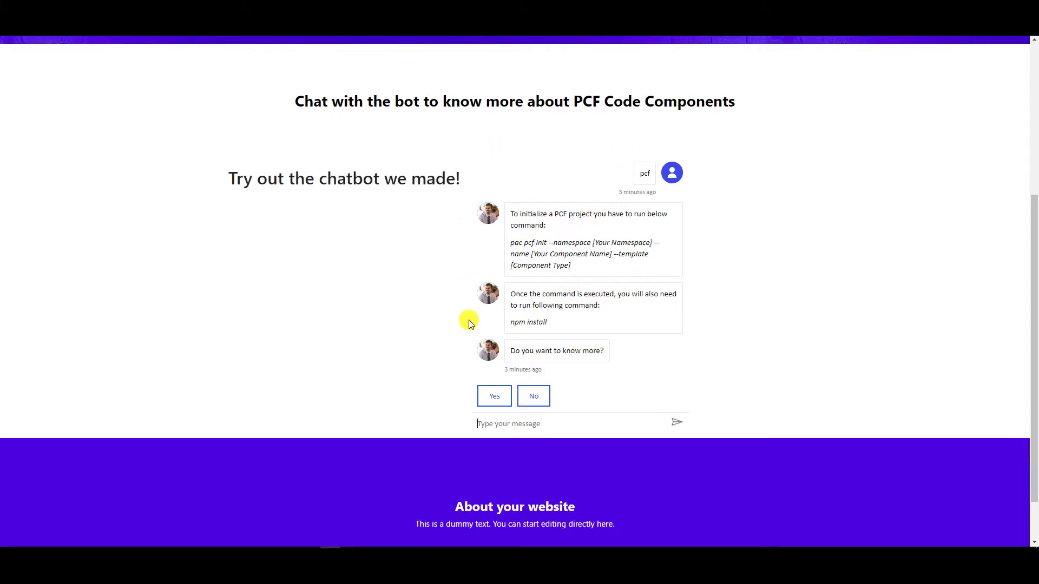
{"action": "mouse_move", "coordinate": [711, 333]}
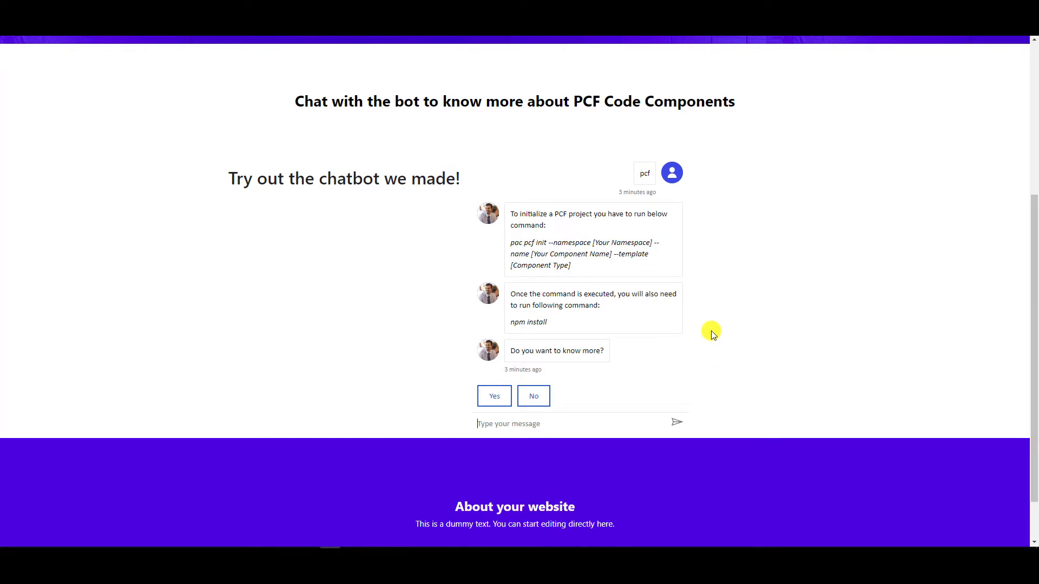
{"action": "mouse_move", "coordinate": [490, 206]}
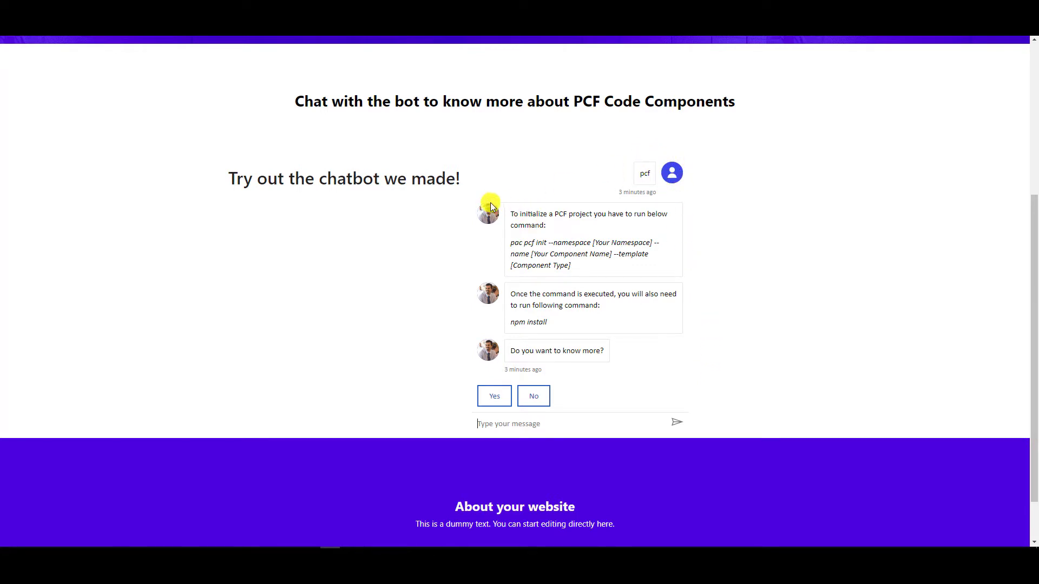
{"action": "mouse_move", "coordinate": [561, 351]}
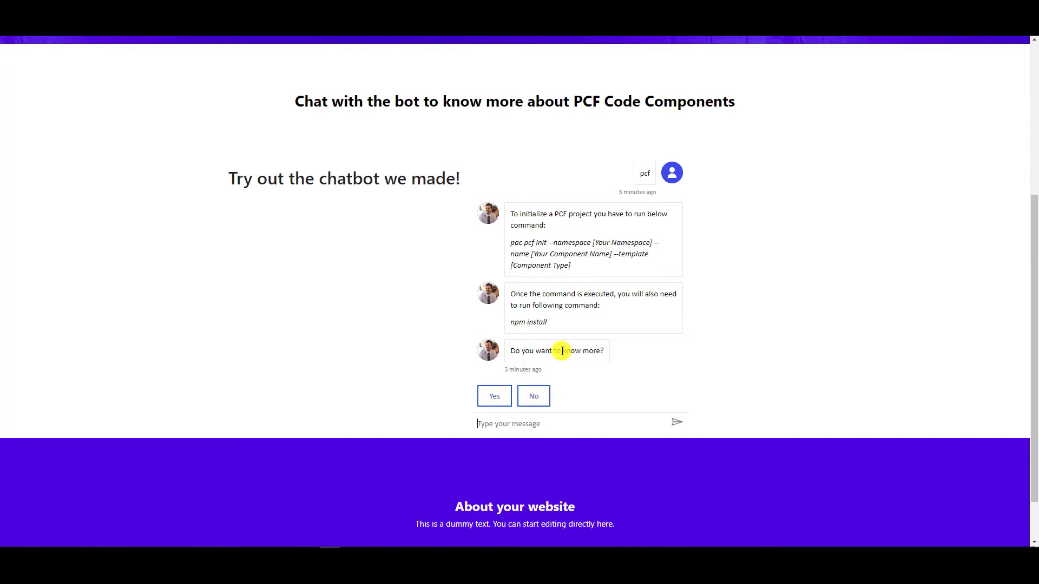
{"action": "mouse_move", "coordinate": [688, 259]}
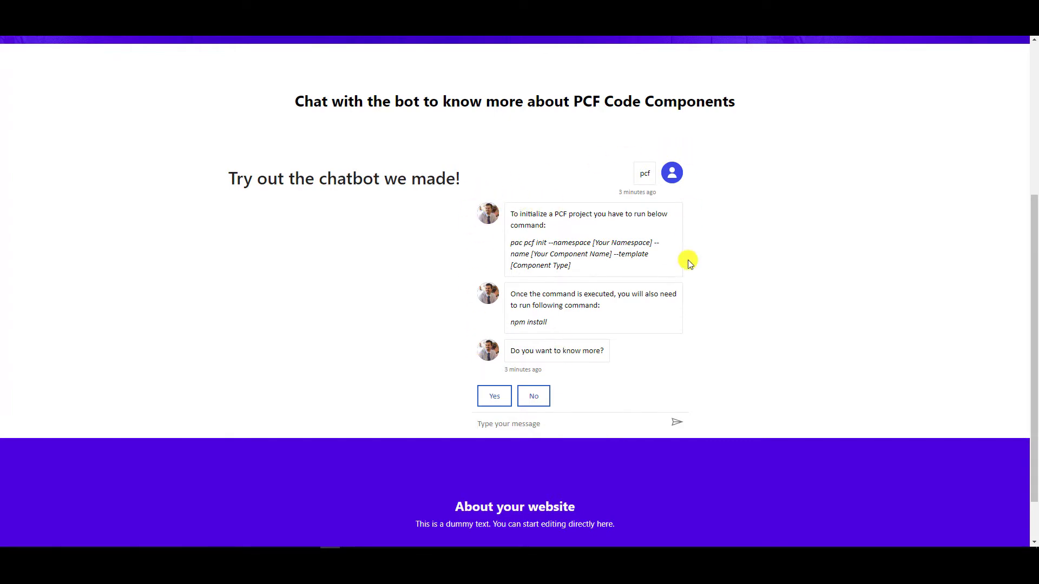
{"action": "key", "text": "alt+tab"}
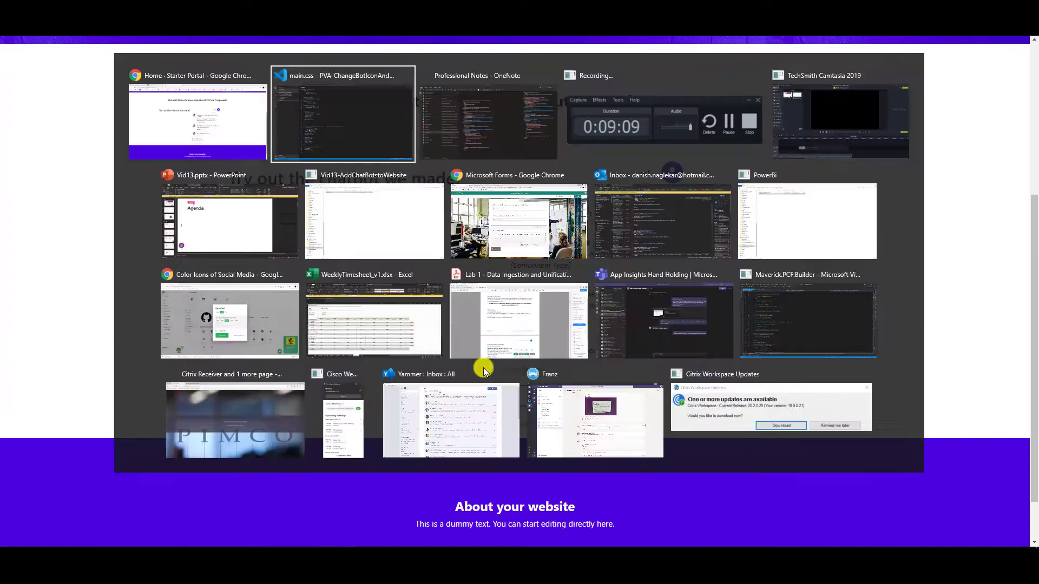
{"action": "left_click", "coordinate": [343, 113]}
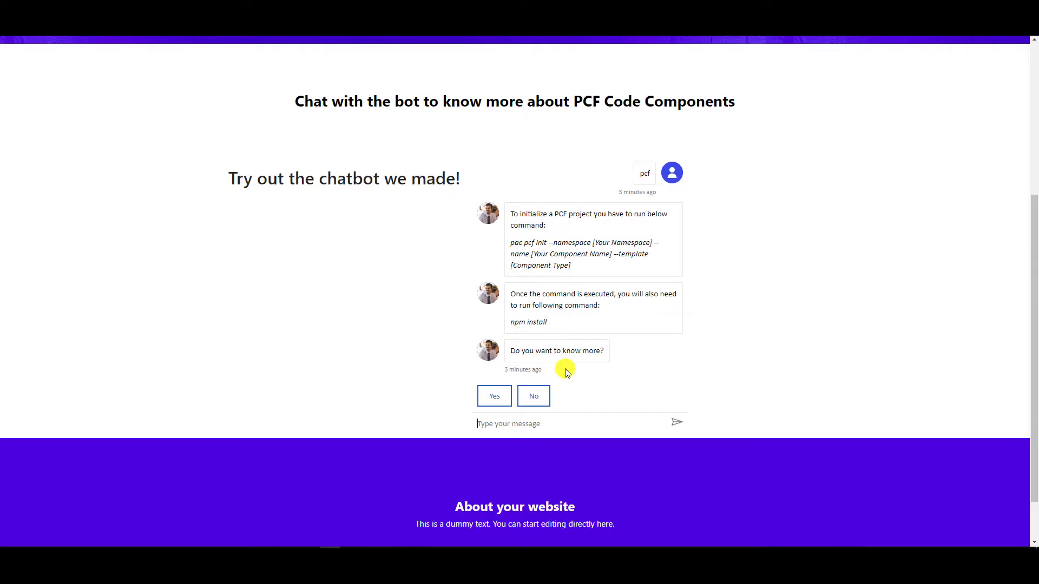
{"action": "mouse_move", "coordinate": [677, 380]}
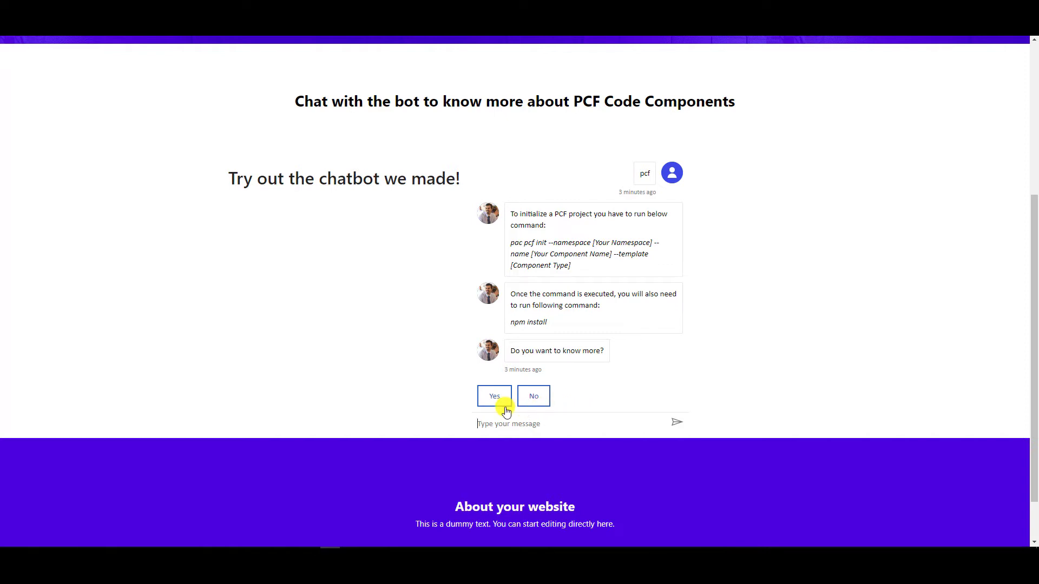
{"action": "mouse_move", "coordinate": [558, 397]}
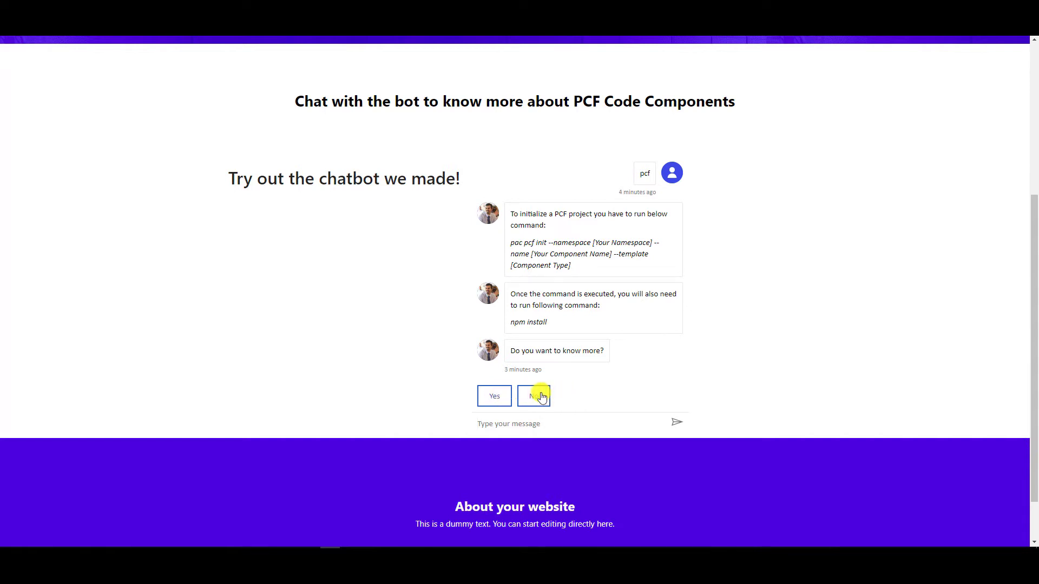
{"action": "mouse_move", "coordinate": [647, 374]}
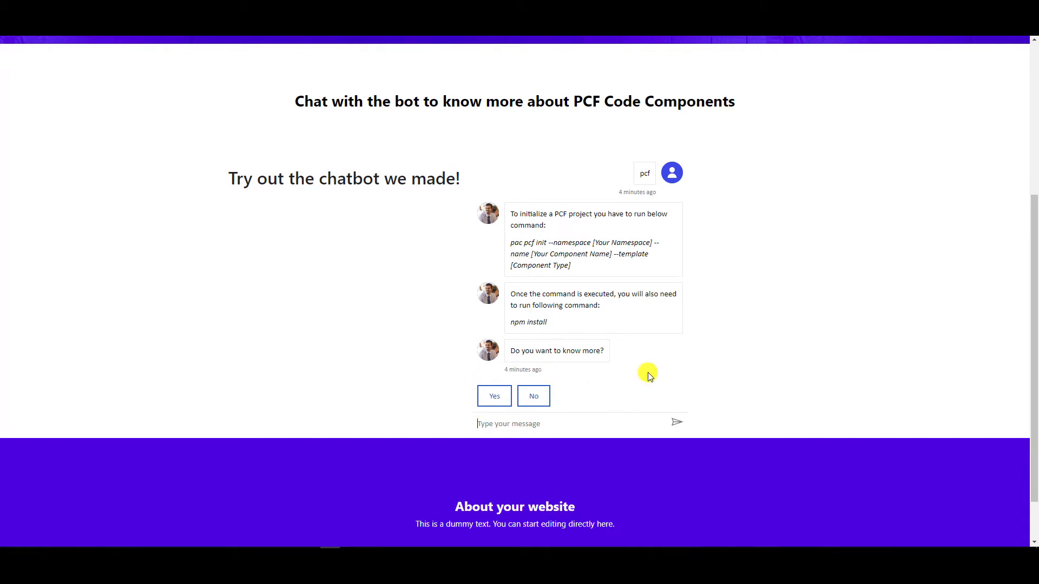
{"action": "mouse_move", "coordinate": [656, 379]}
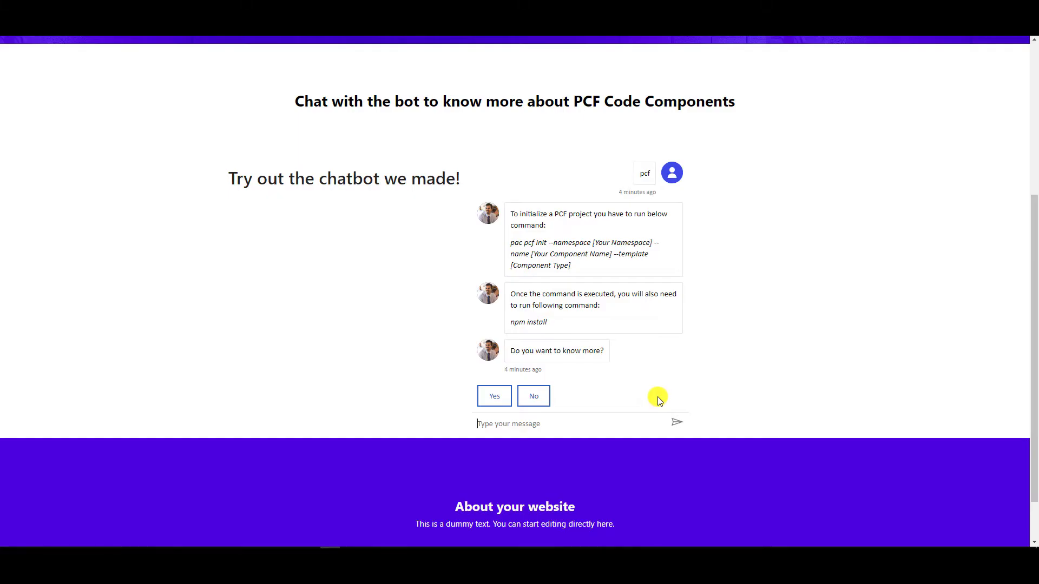
{"action": "mouse_move", "coordinate": [647, 399]}
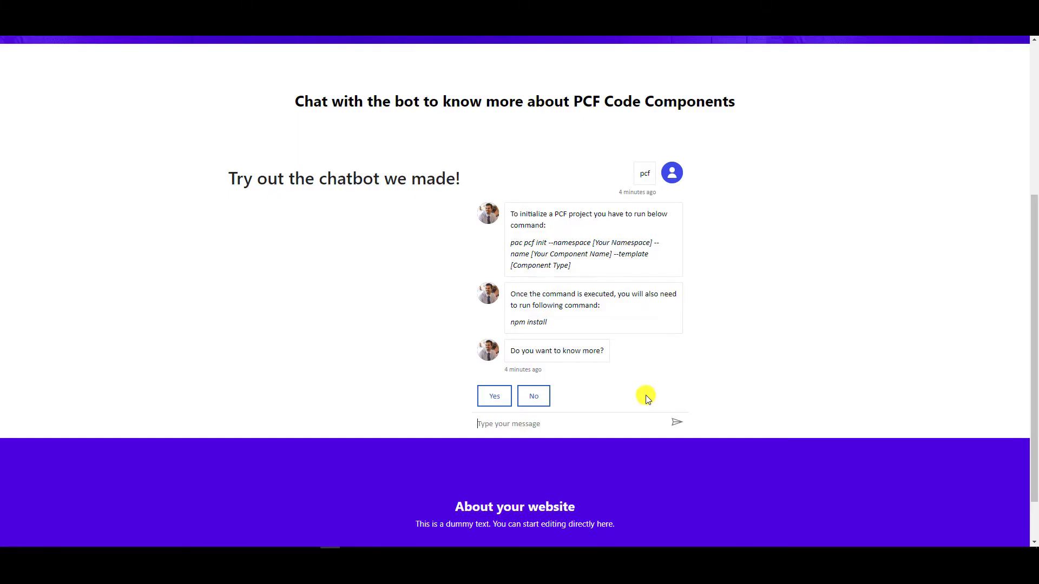
{"action": "mouse_move", "coordinate": [494, 396]}
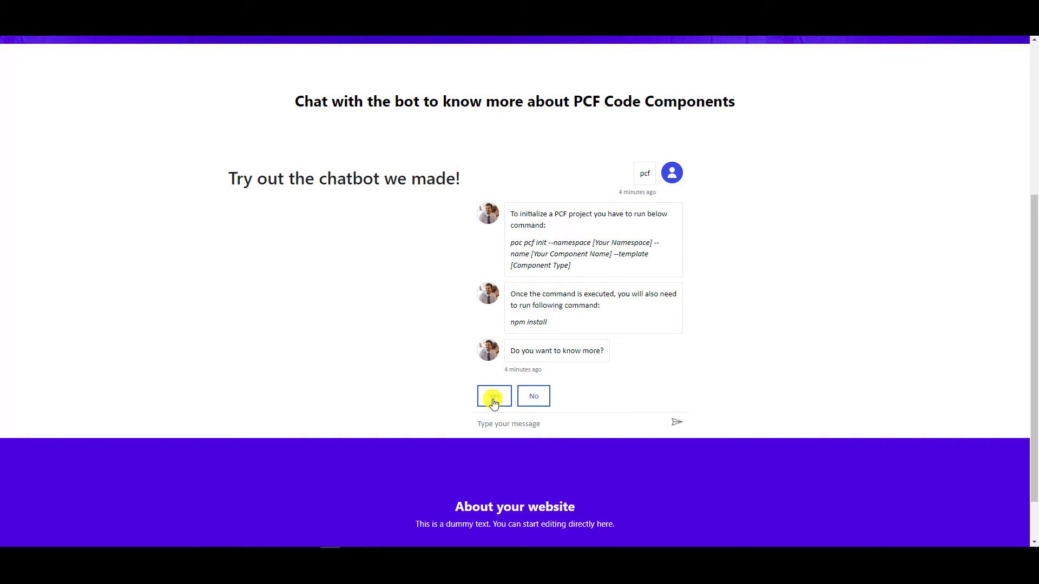
{"action": "mouse_move", "coordinate": [547, 329]}
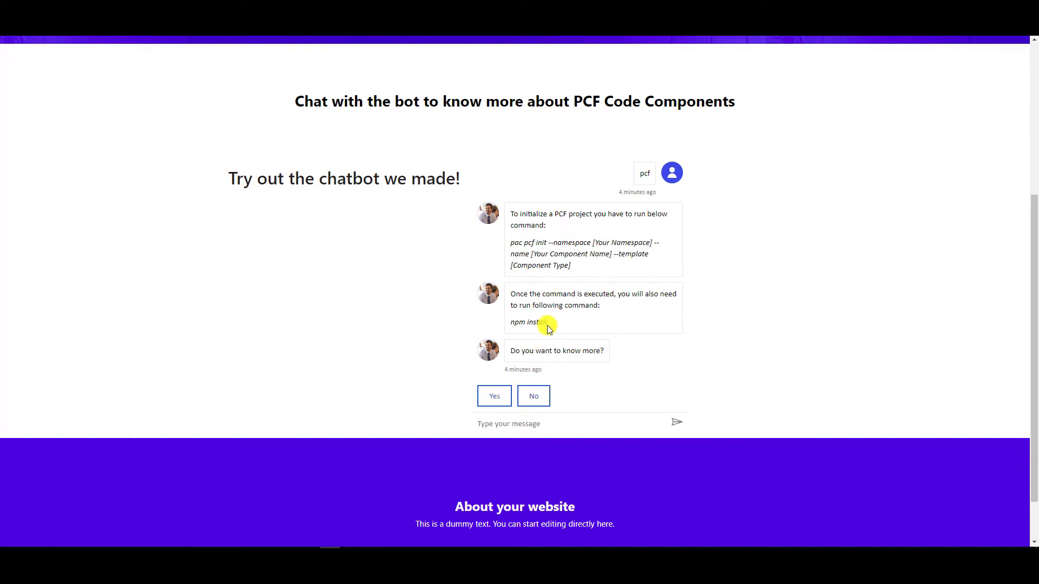
{"action": "mouse_move", "coordinate": [493, 396]}
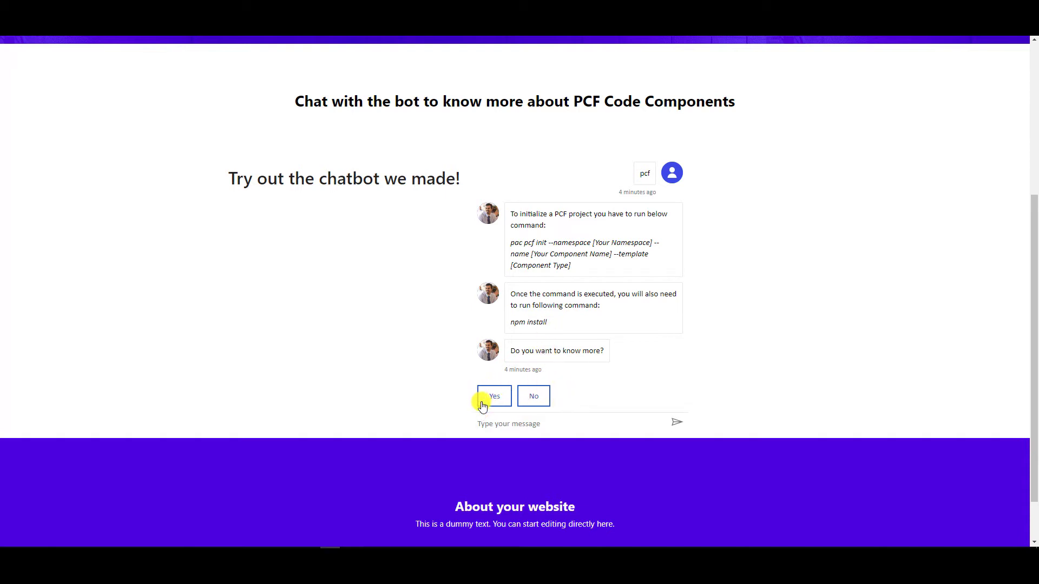
{"action": "mouse_move", "coordinate": [614, 378]}
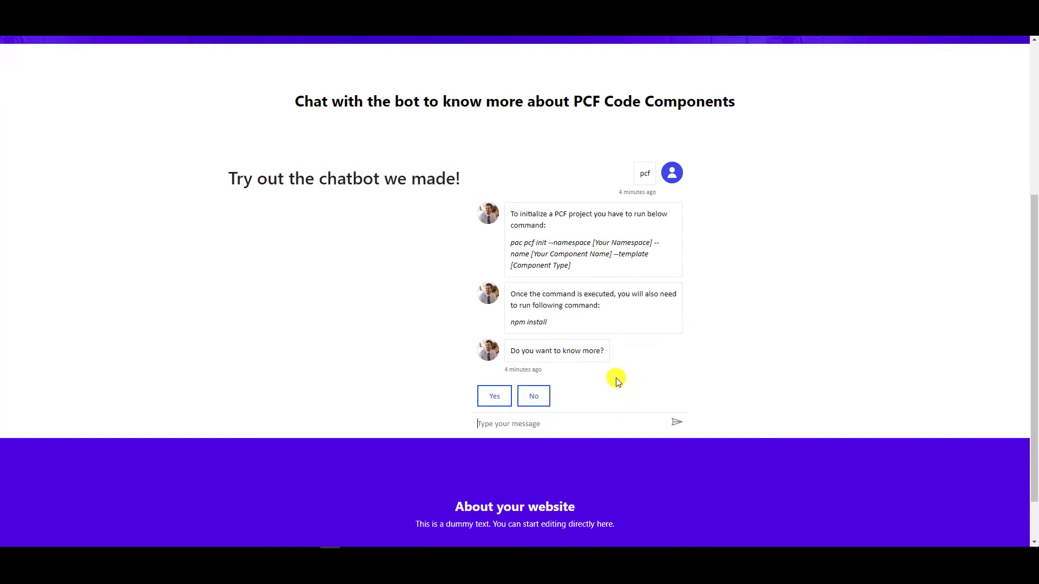
{"action": "mouse_move", "coordinate": [540, 315]}
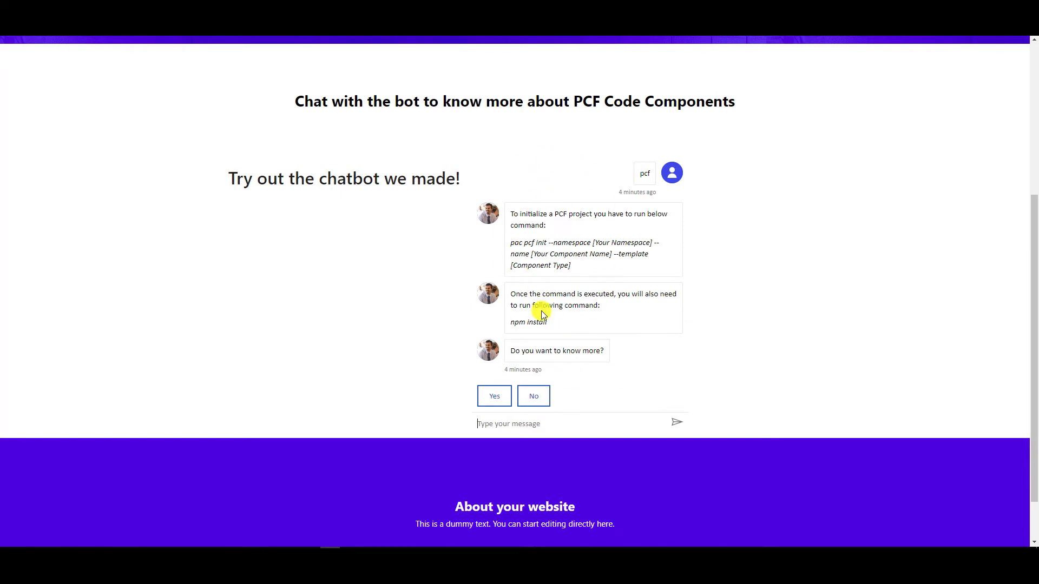
{"action": "mouse_move", "coordinate": [566, 399]}
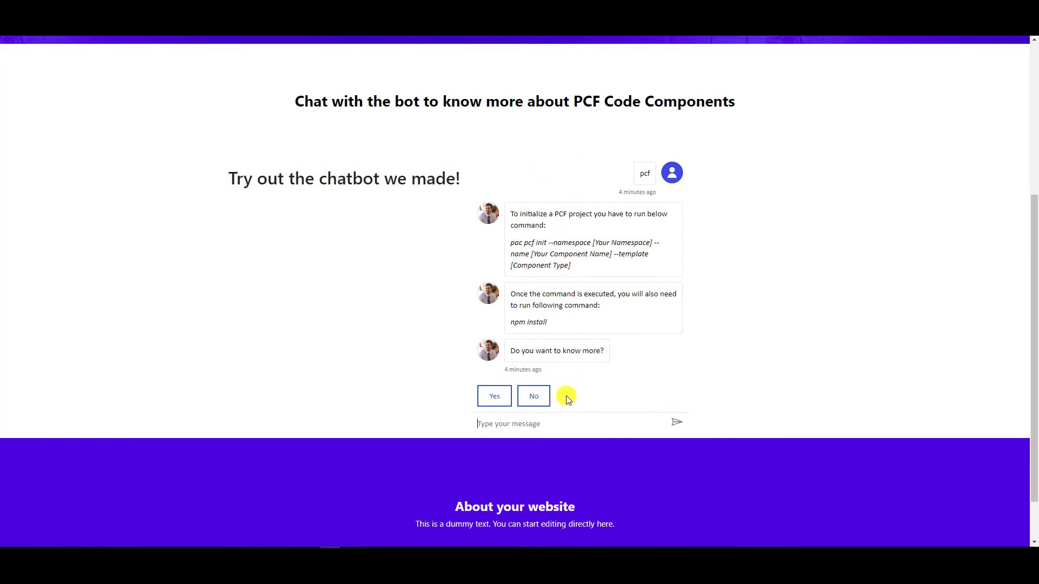
{"action": "mouse_move", "coordinate": [647, 413]}
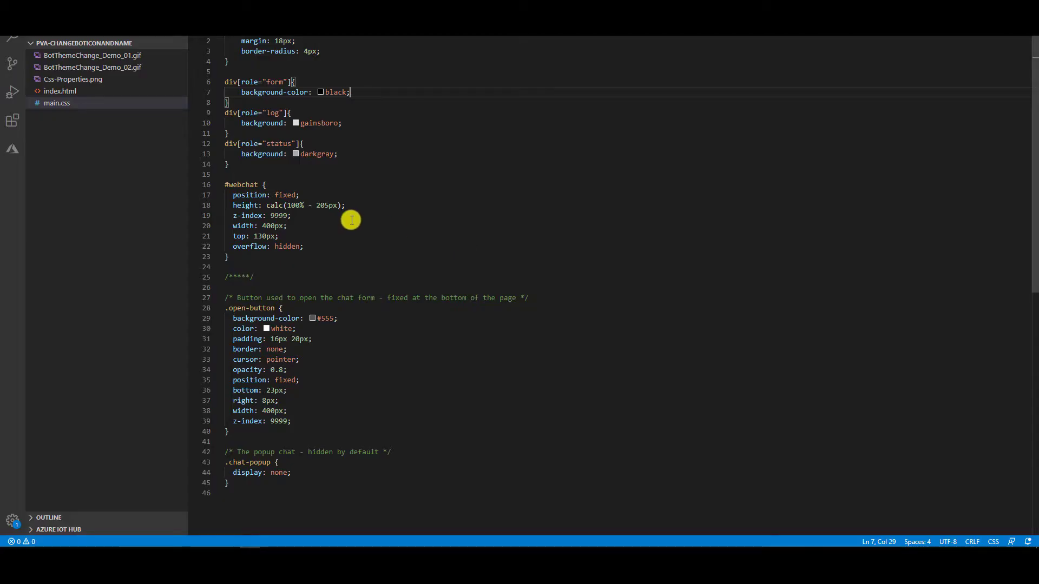
{"action": "mouse_move", "coordinate": [252, 163]}
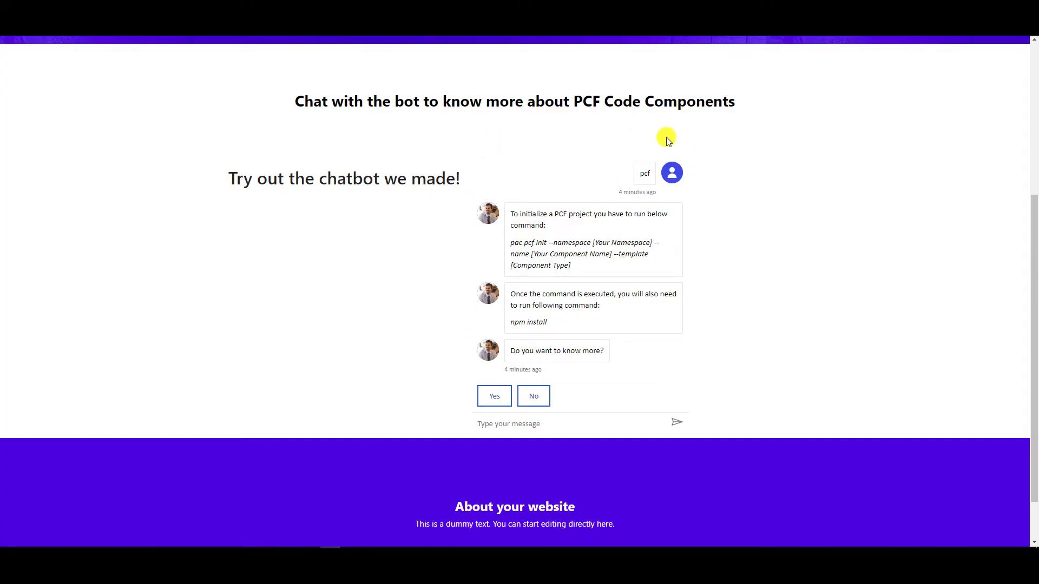
{"action": "mouse_move", "coordinate": [458, 142]}
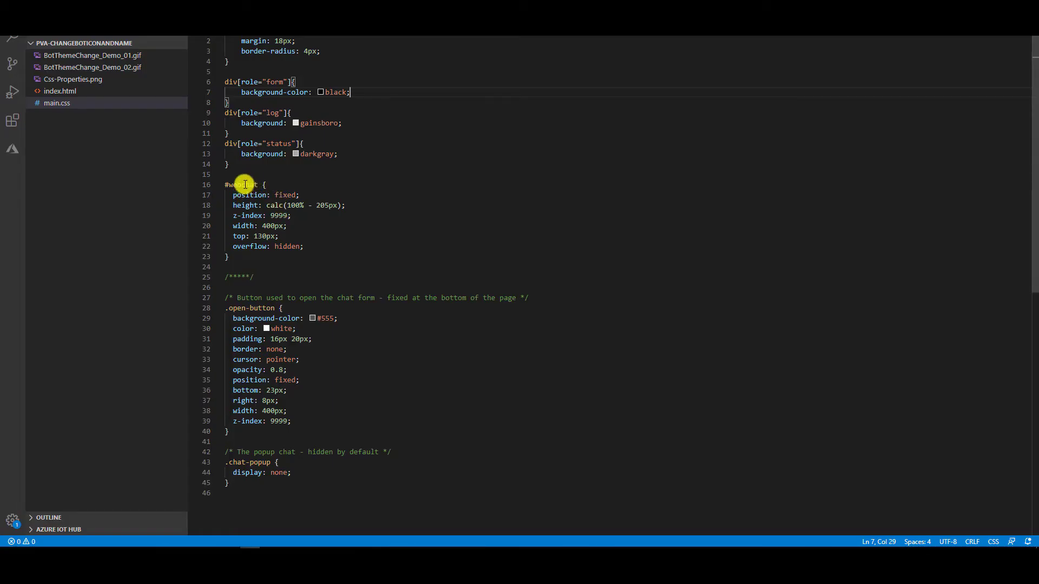
{"action": "mouse_move", "coordinate": [244, 184]}
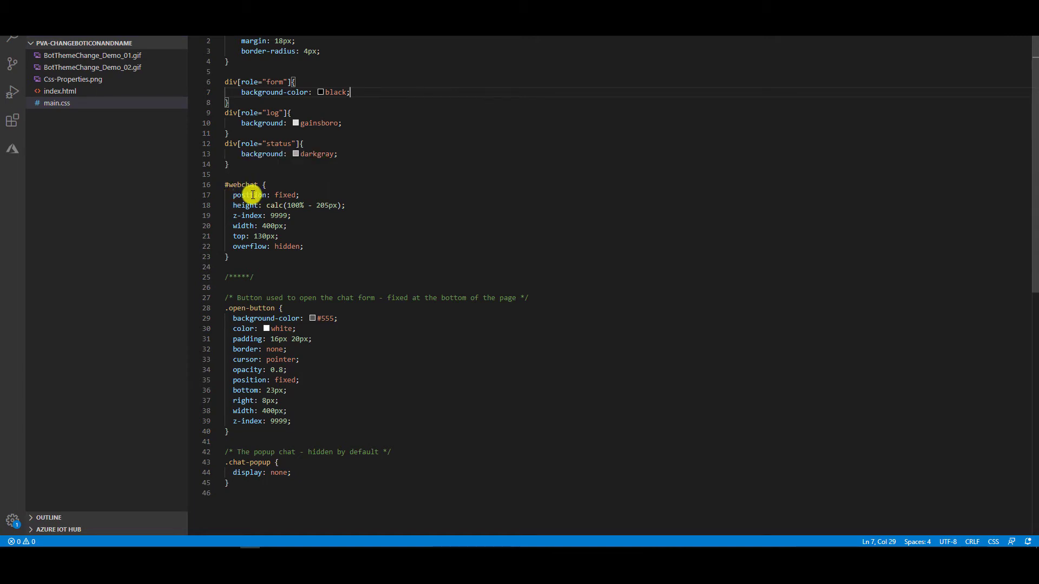
{"action": "mouse_move", "coordinate": [235, 225]}
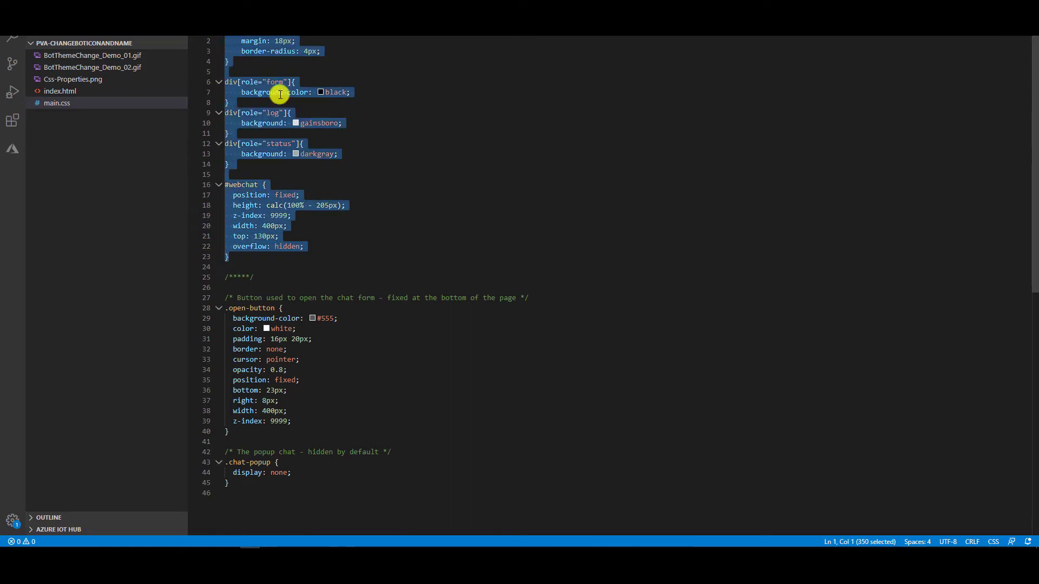
{"action": "mouse_move", "coordinate": [396, 535]}
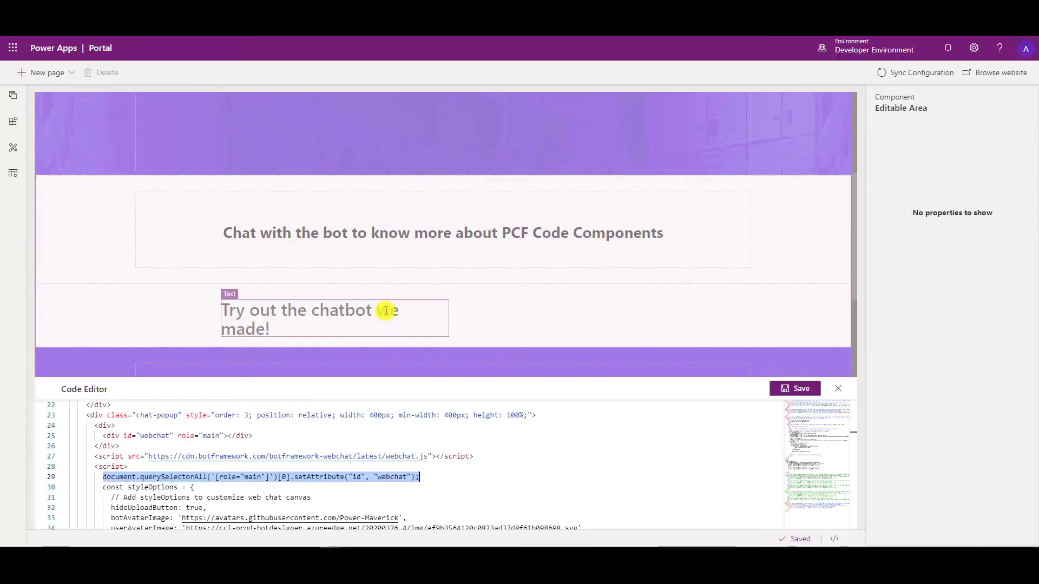
{"action": "mouse_move", "coordinate": [13, 151]}
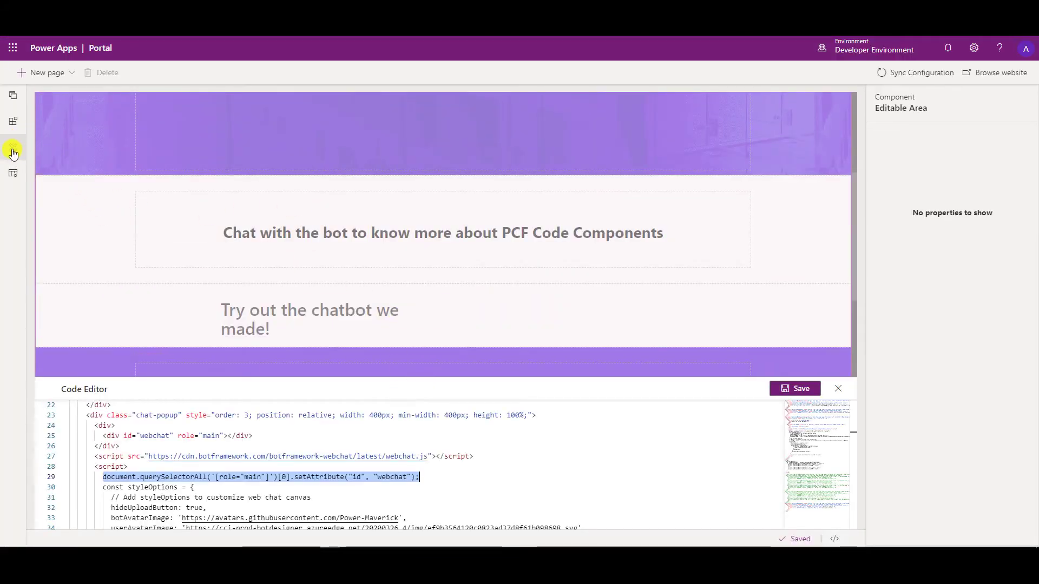
{"action": "left_click", "coordinate": [12, 149]}
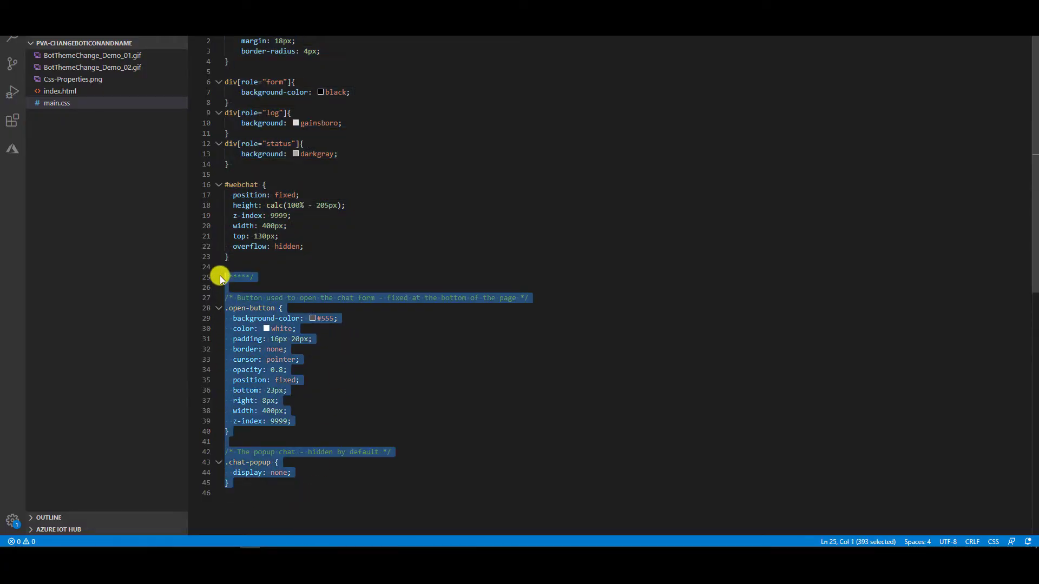
Delete the selected open-button and chat-popup rules, leaving the webchat rule last.
{"action": "key", "text": "Delete"}
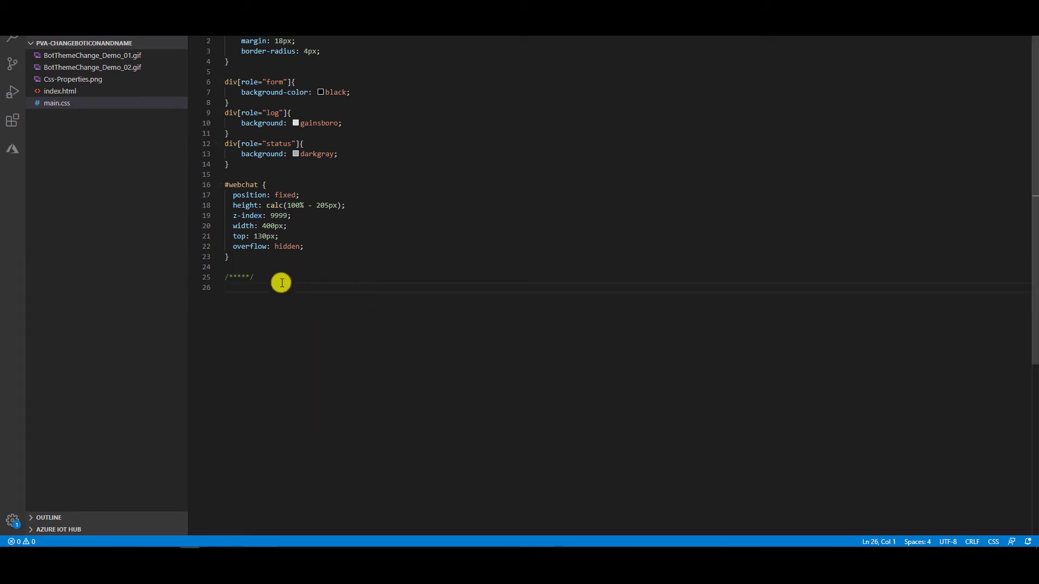
{"action": "mouse_move", "coordinate": [301, 290]}
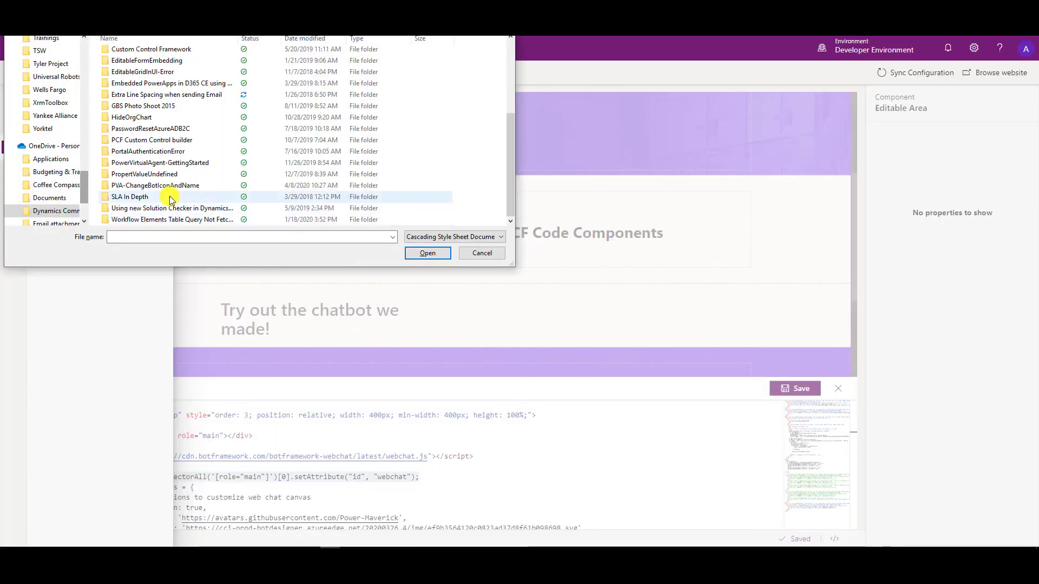
Upload main.css from the PVA-ChangeBotIconAndName folder as a theme file and open it for editing.
{"action": "double_click", "coordinate": [130, 197]}
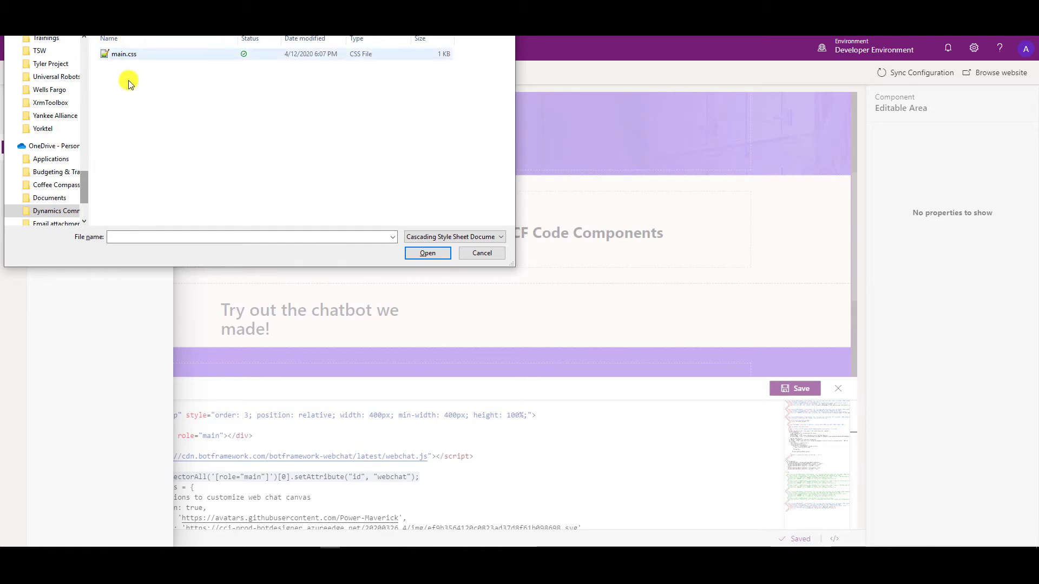
{"action": "left_click", "coordinate": [124, 54]}
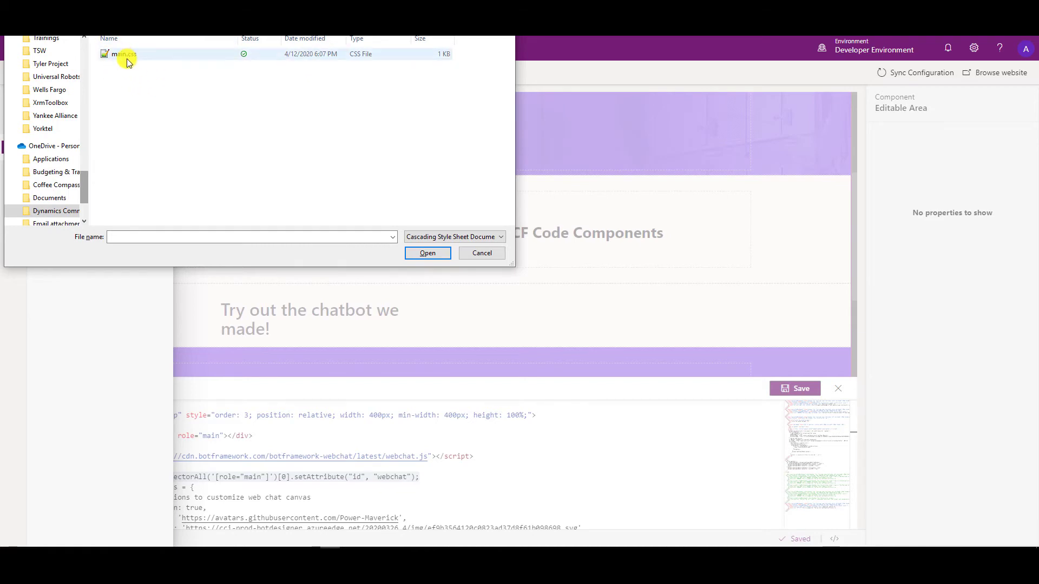
{"action": "left_click", "coordinate": [123, 54]}
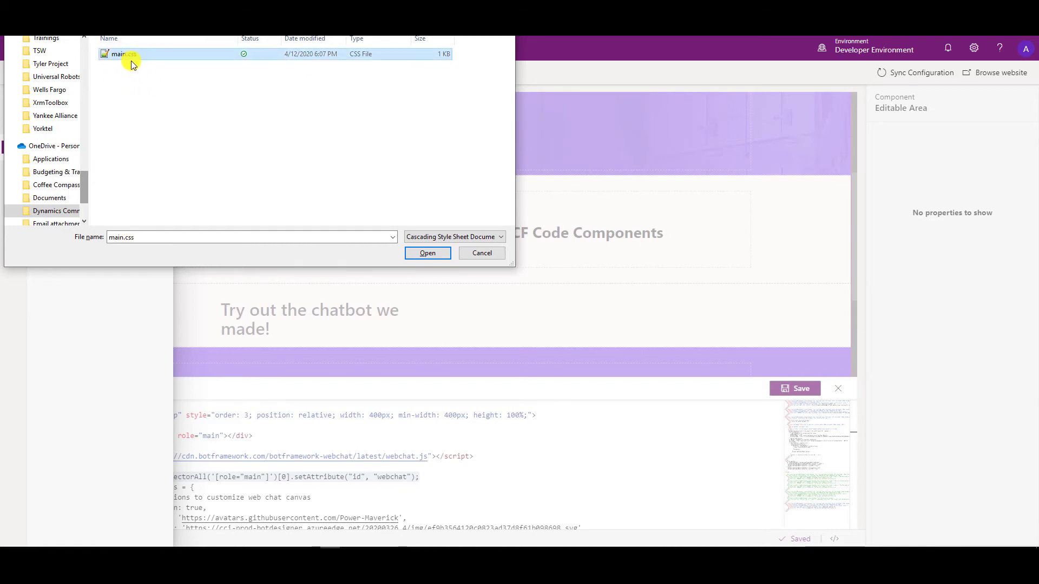
{"action": "left_click", "coordinate": [427, 252]}
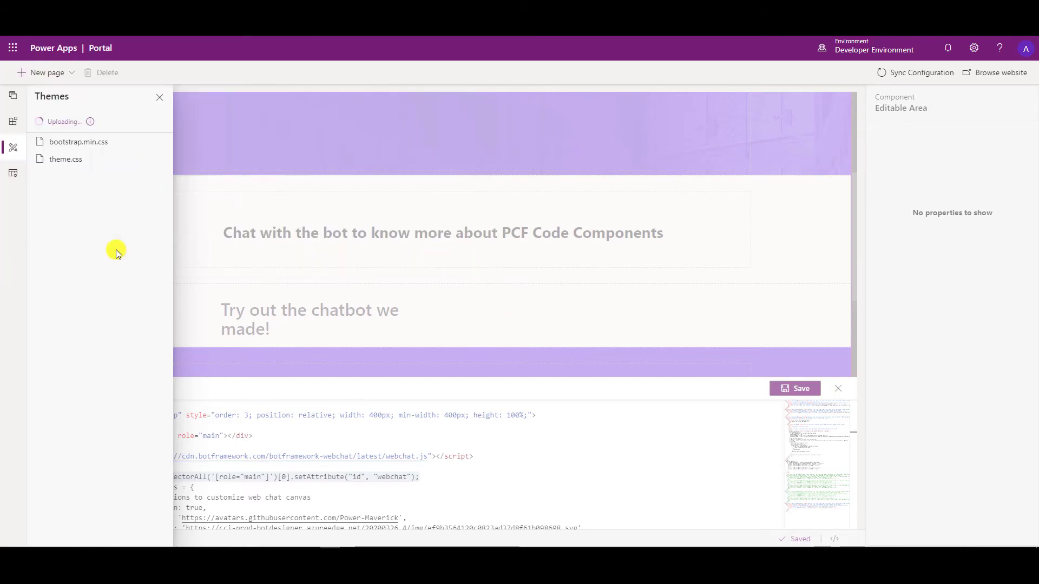
{"action": "mouse_move", "coordinate": [90, 252]}
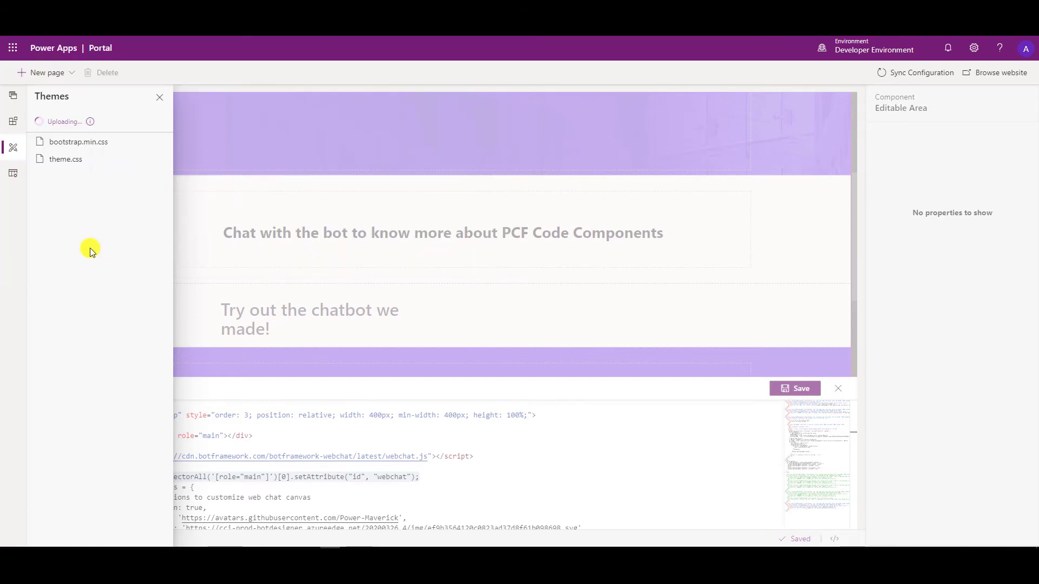
{"action": "left_click", "coordinate": [63, 159]}
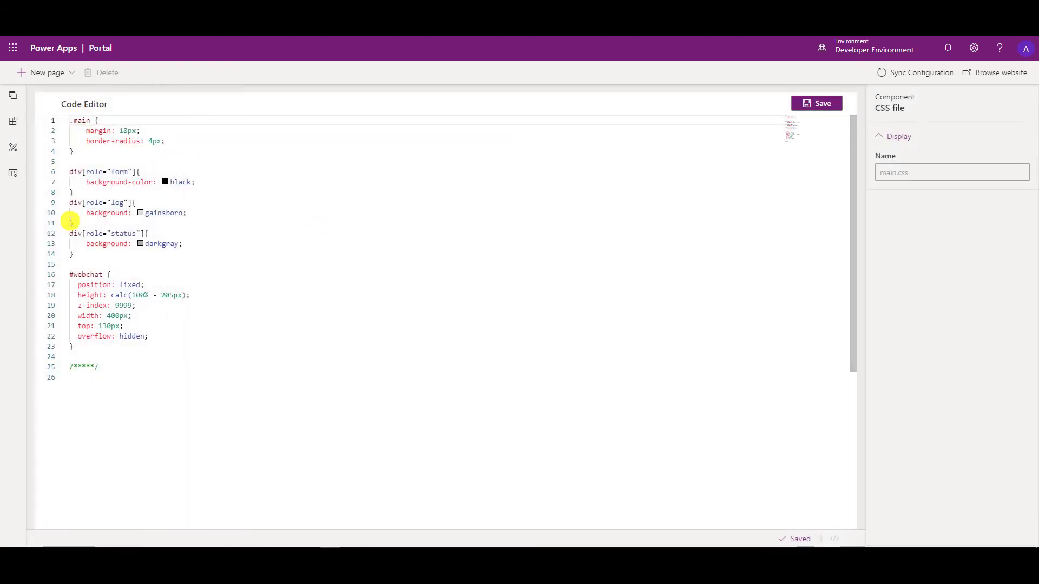
{"action": "mouse_move", "coordinate": [111, 263]}
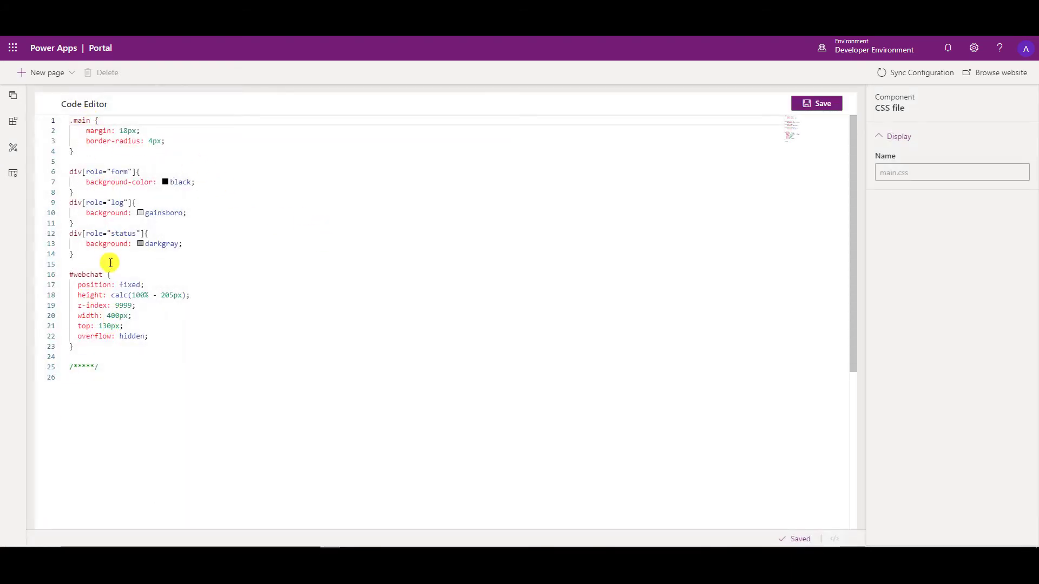
View the uploaded main.css chat styling rules in the Code Editor.
{"action": "left_click", "coordinate": [819, 104]}
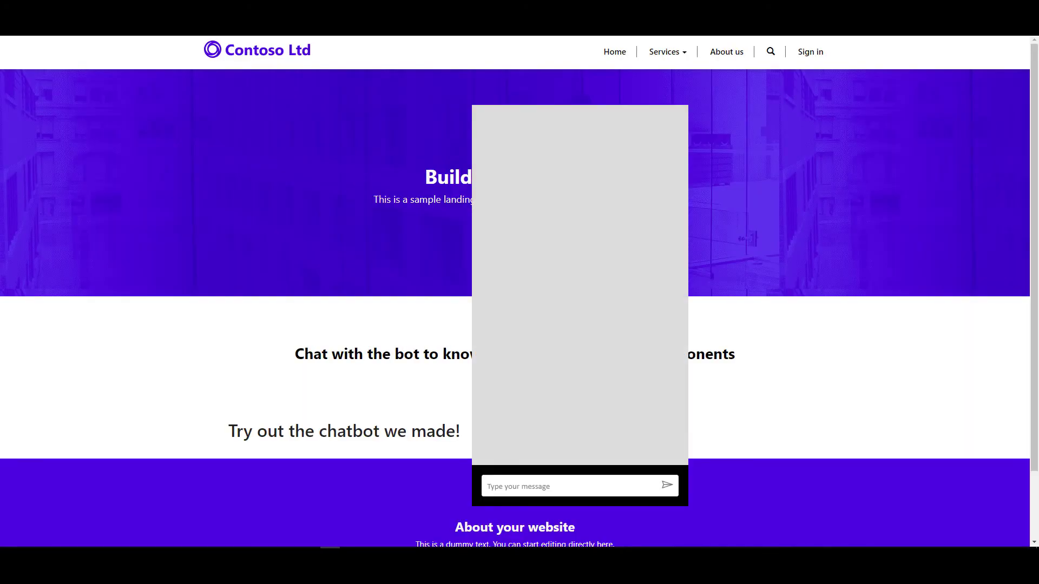
{"action": "mouse_move", "coordinate": [411, 350]}
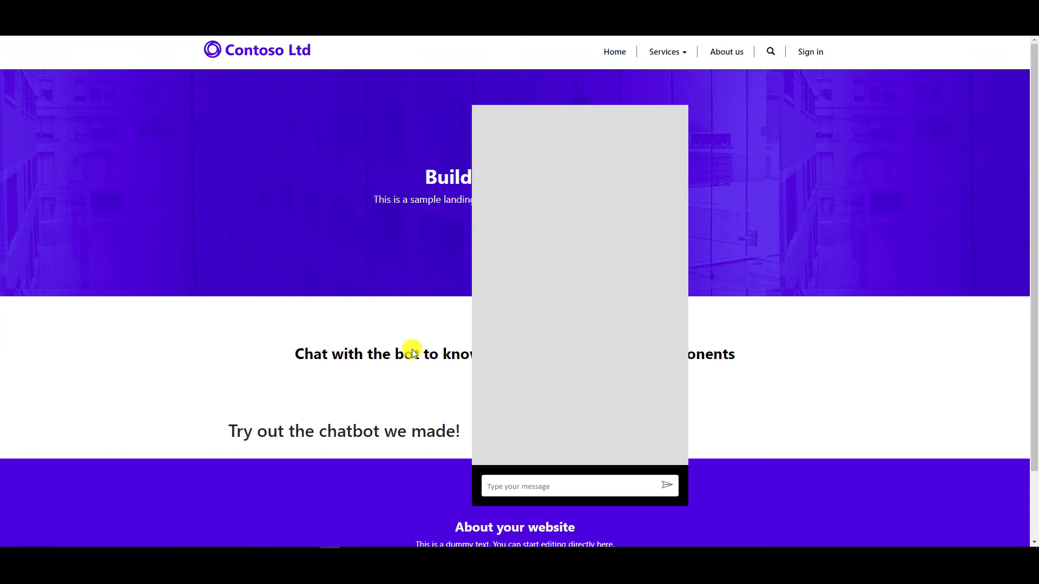
{"action": "mouse_move", "coordinate": [539, 124]}
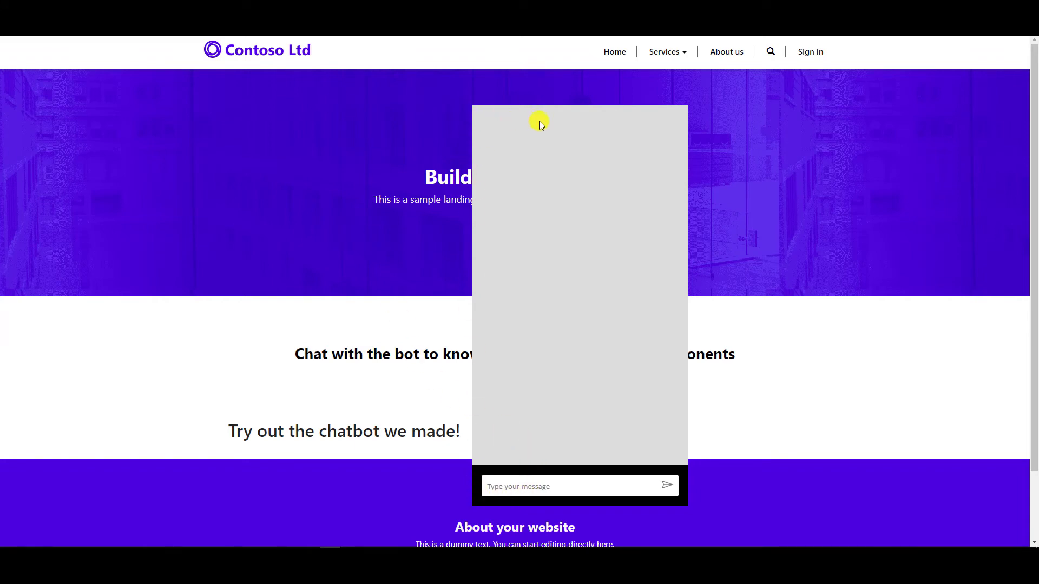
{"action": "mouse_move", "coordinate": [668, 128]}
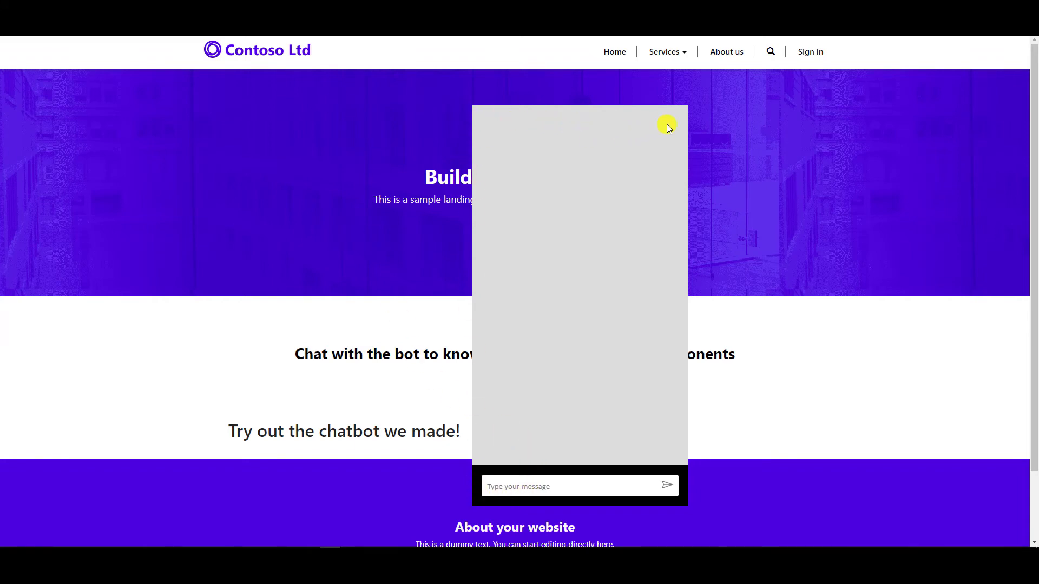
{"action": "mouse_move", "coordinate": [656, 445]}
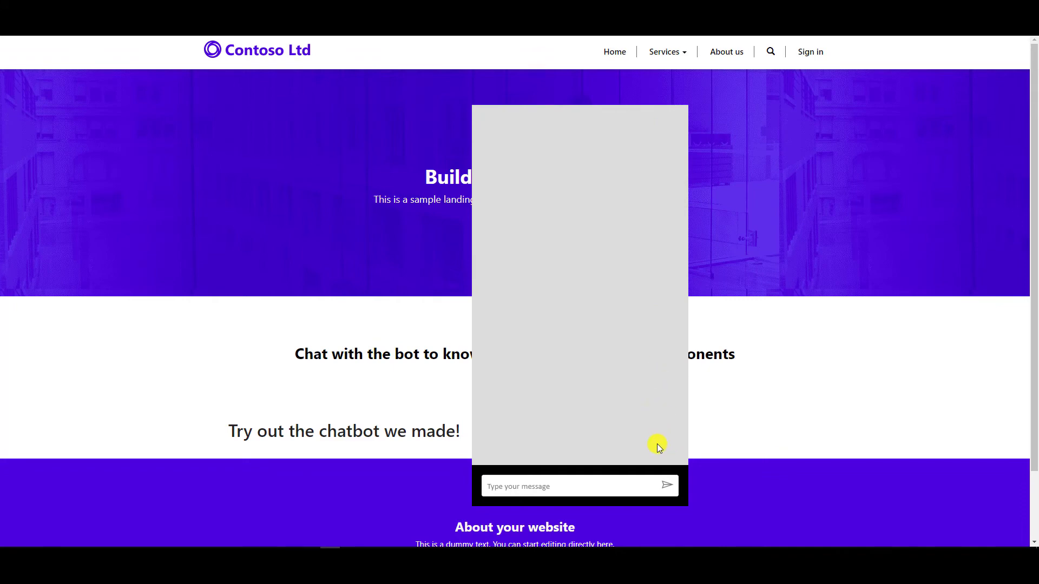
{"action": "mouse_move", "coordinate": [564, 338]}
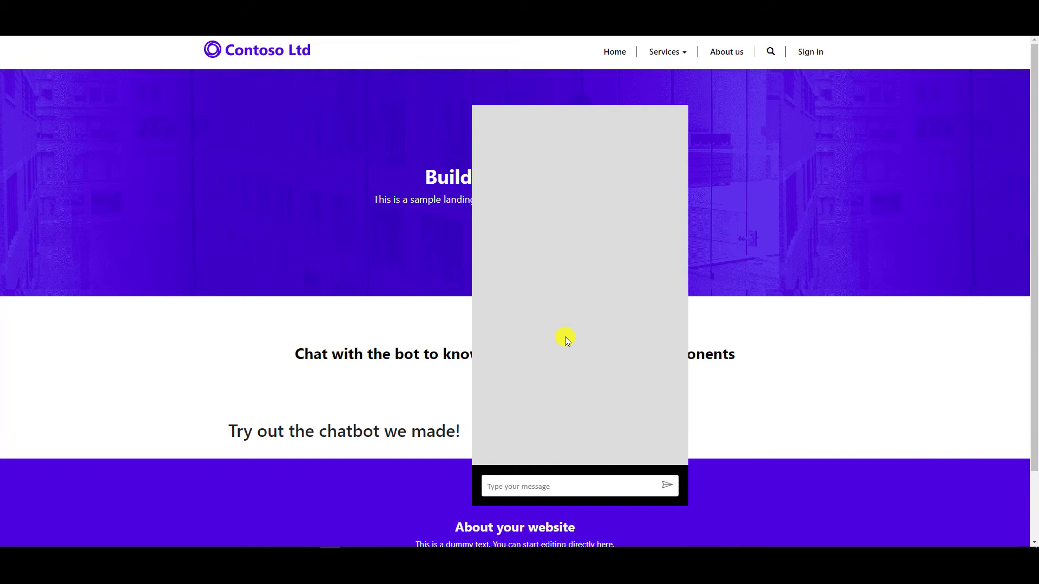
{"action": "mouse_move", "coordinate": [560, 486]}
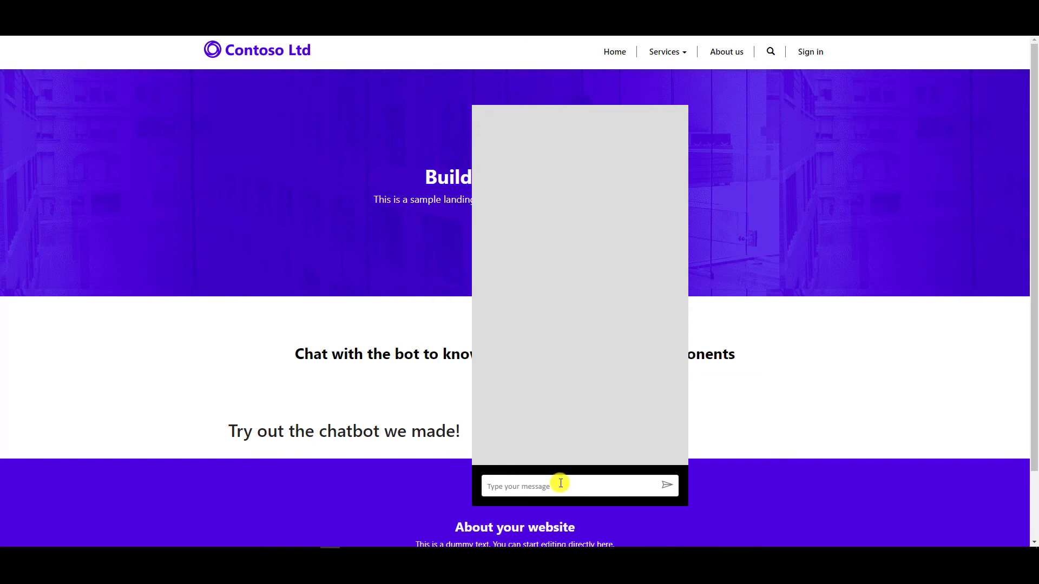
{"action": "left_click", "coordinate": [668, 486]}
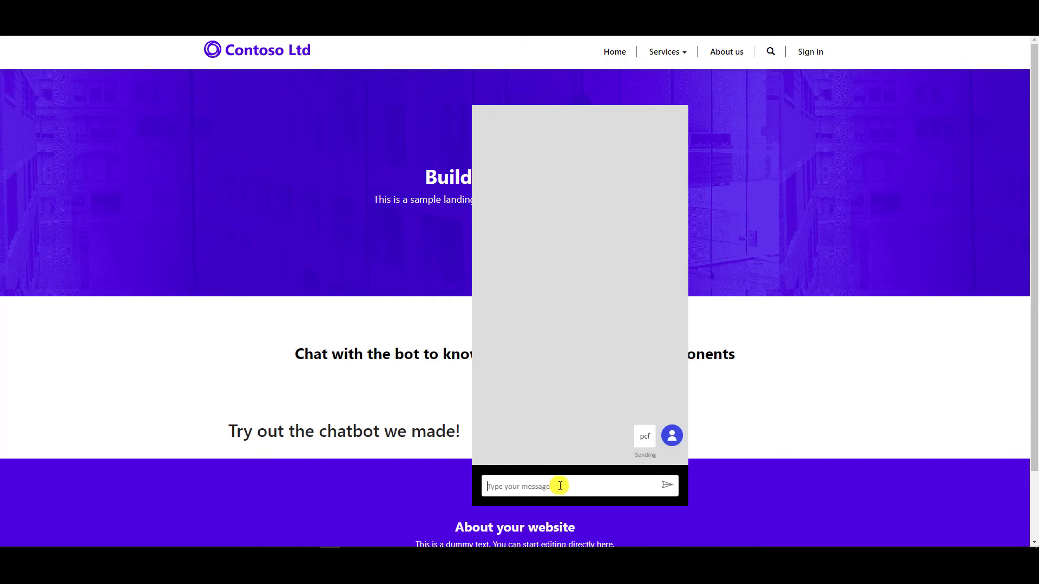
{"action": "mouse_move", "coordinate": [578, 365]}
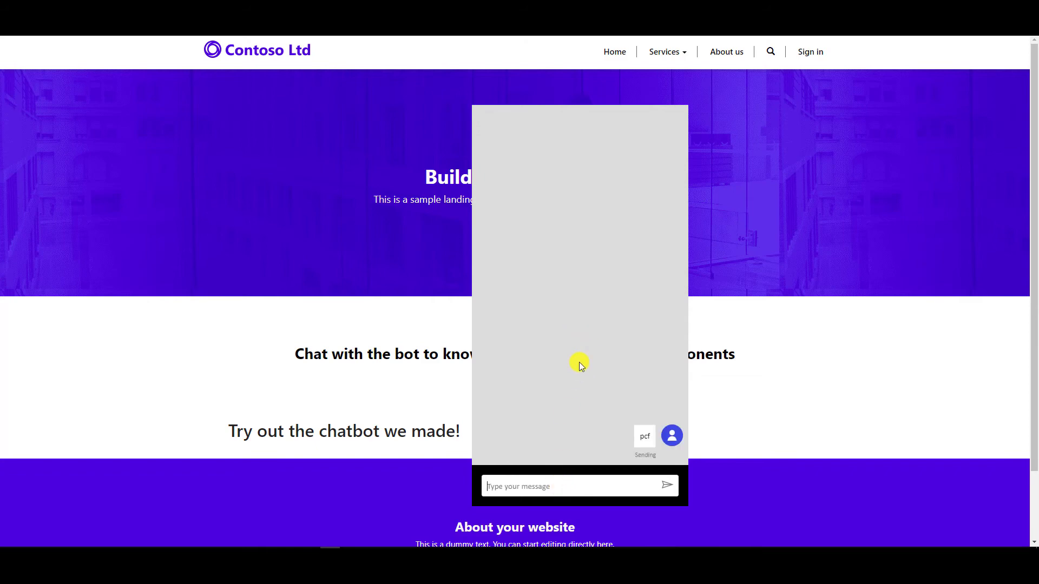
{"action": "mouse_move", "coordinate": [561, 426]}
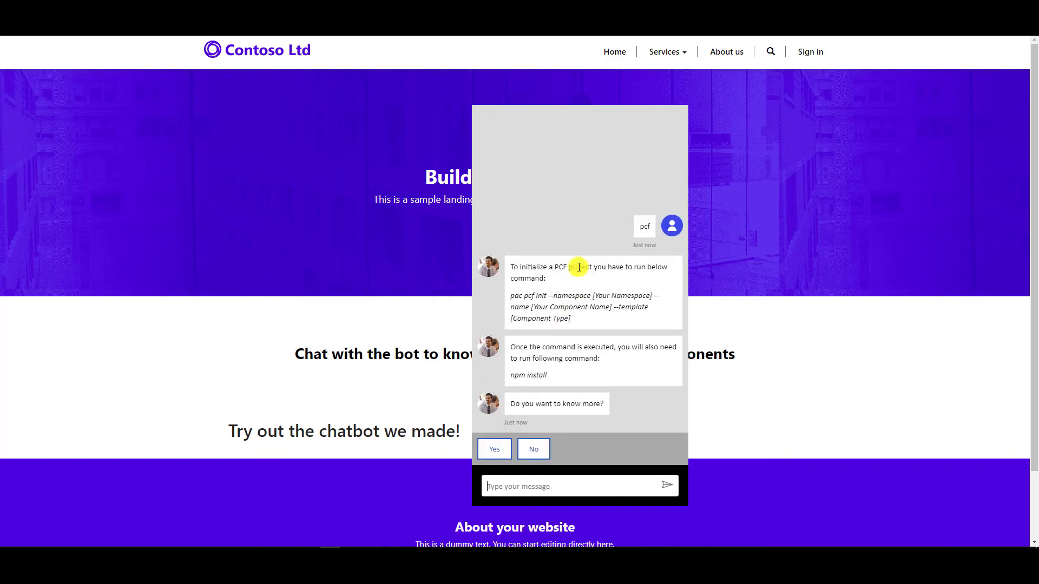
{"action": "mouse_move", "coordinate": [628, 289]}
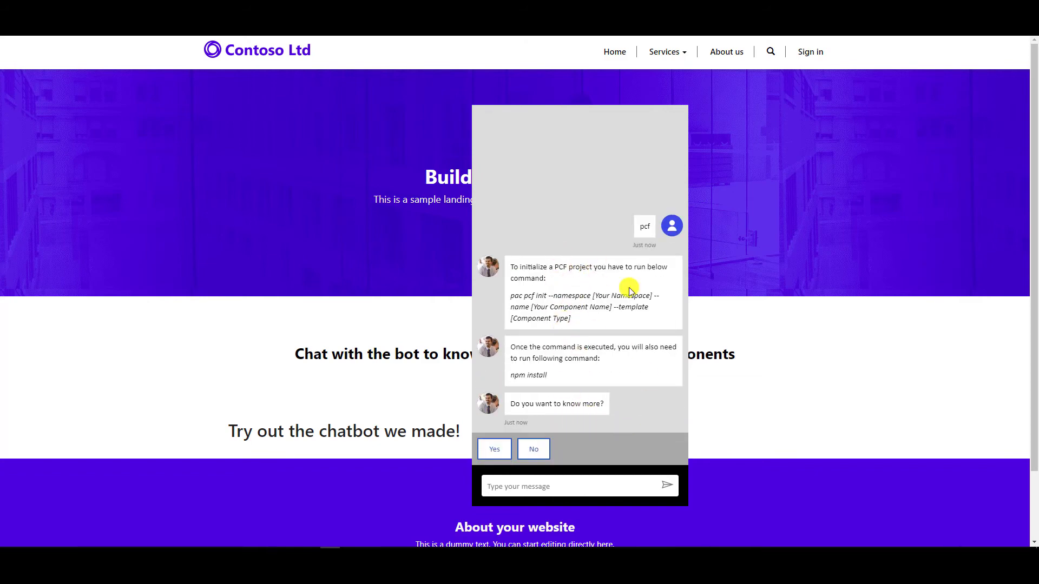
{"action": "mouse_move", "coordinate": [468, 444]}
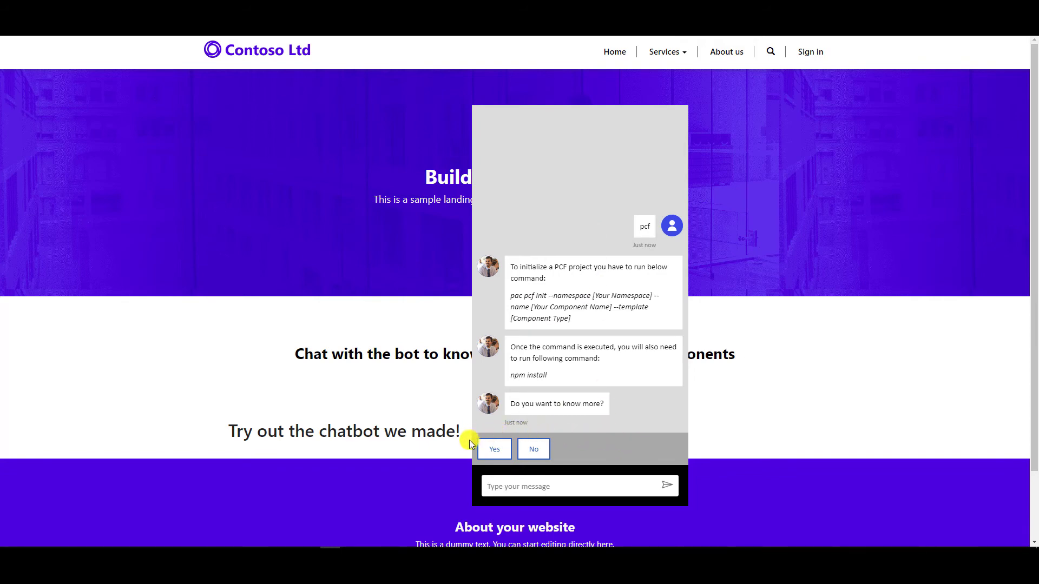
{"action": "mouse_move", "coordinate": [547, 438]}
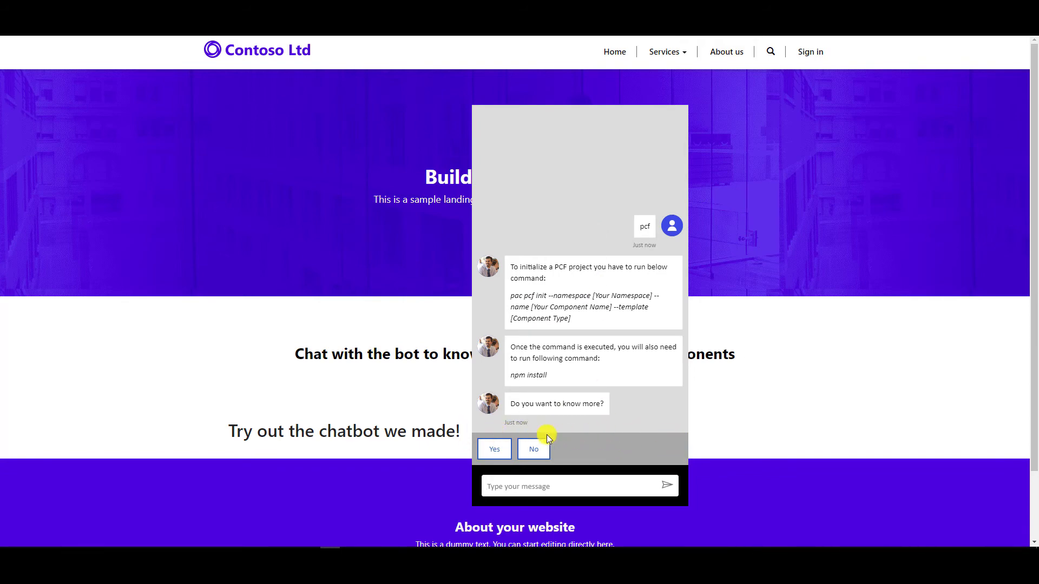
{"action": "mouse_move", "coordinate": [524, 451]}
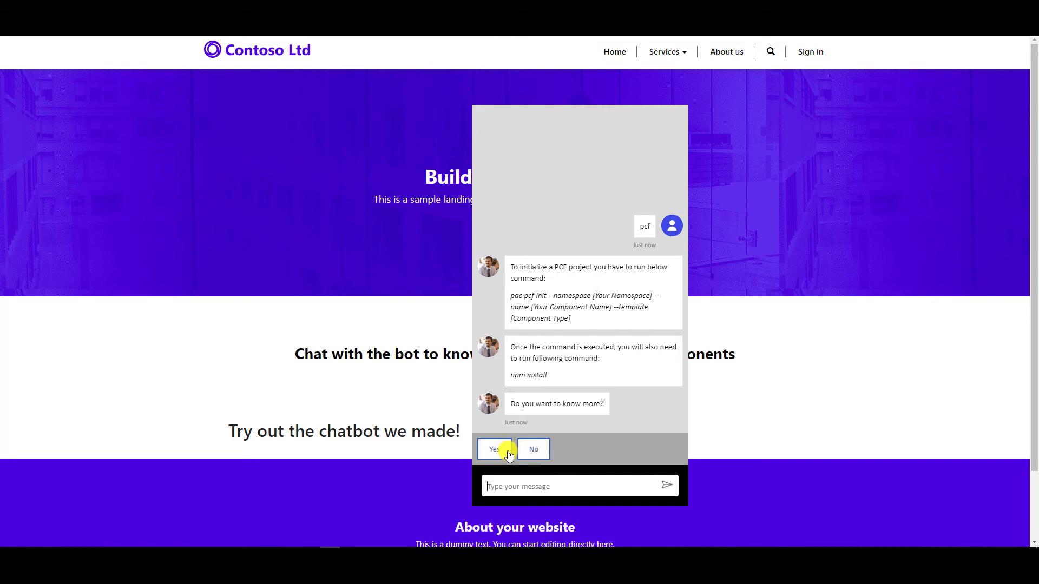
{"action": "mouse_move", "coordinate": [360, 257]}
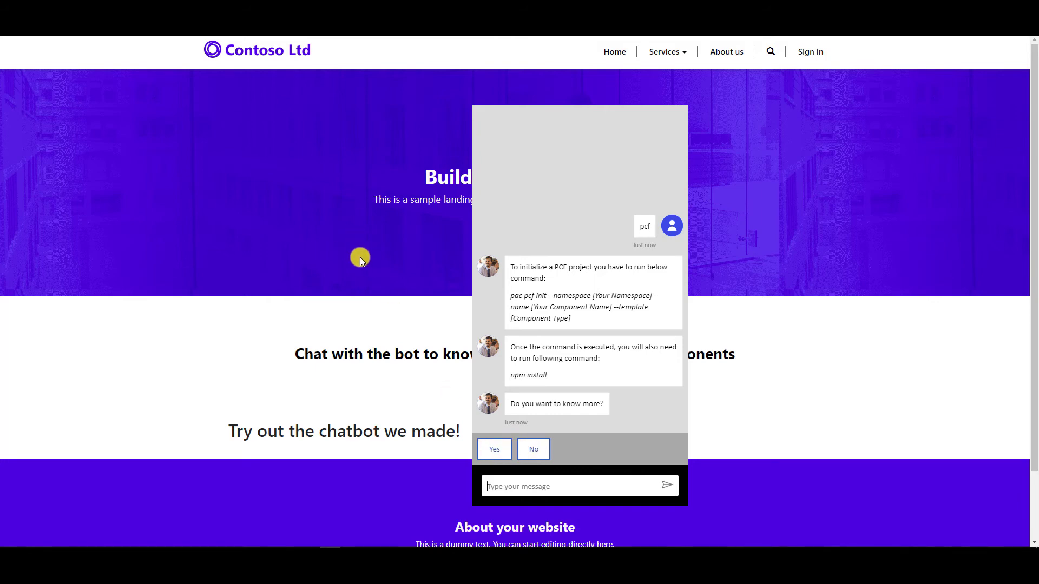
{"action": "mouse_move", "coordinate": [392, 276]}
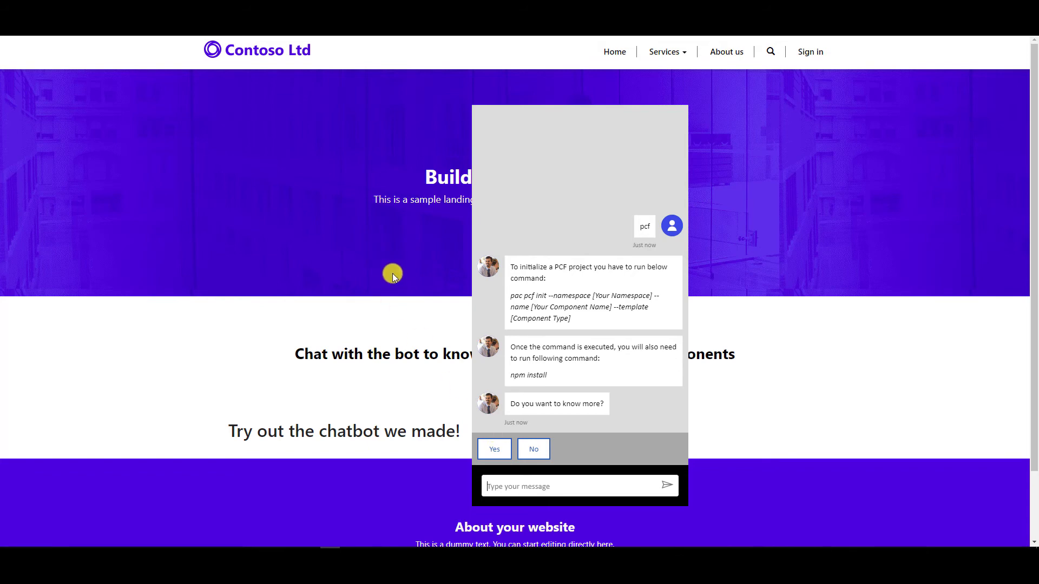
{"action": "mouse_move", "coordinate": [489, 433]}
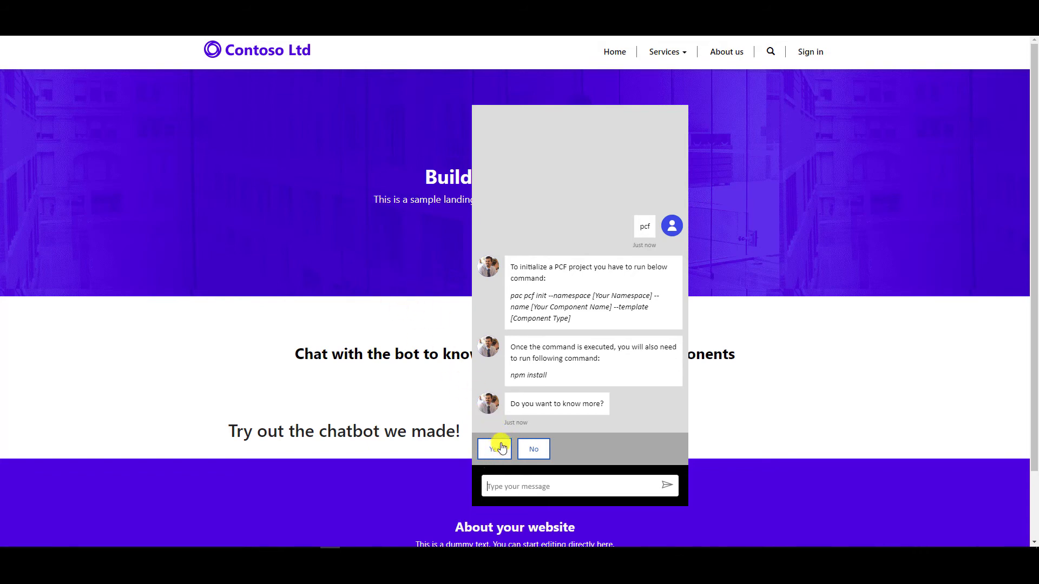
{"action": "mouse_move", "coordinate": [544, 467]}
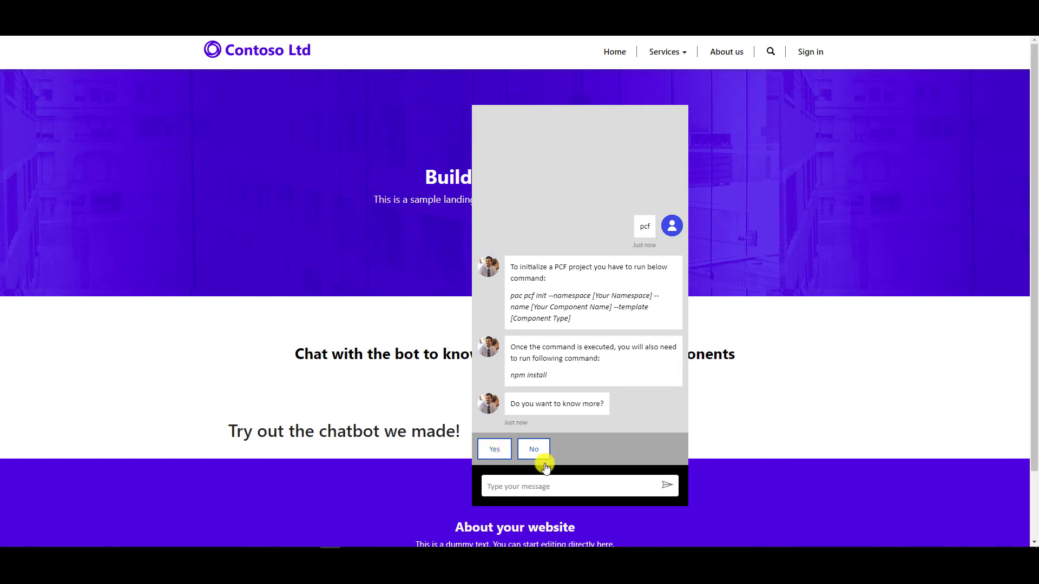
{"action": "mouse_move", "coordinate": [501, 471]}
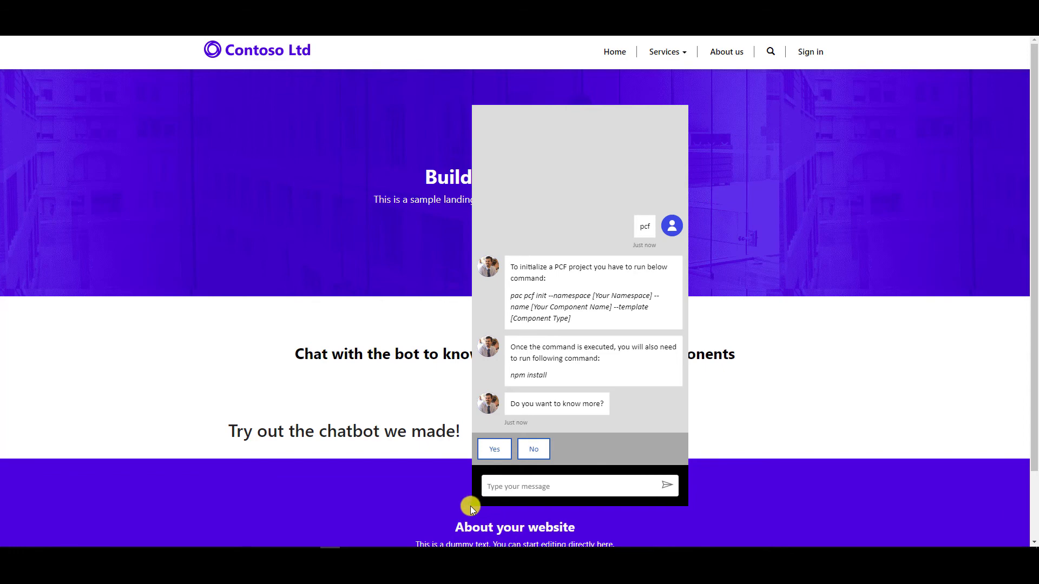
{"action": "mouse_move", "coordinate": [525, 477]}
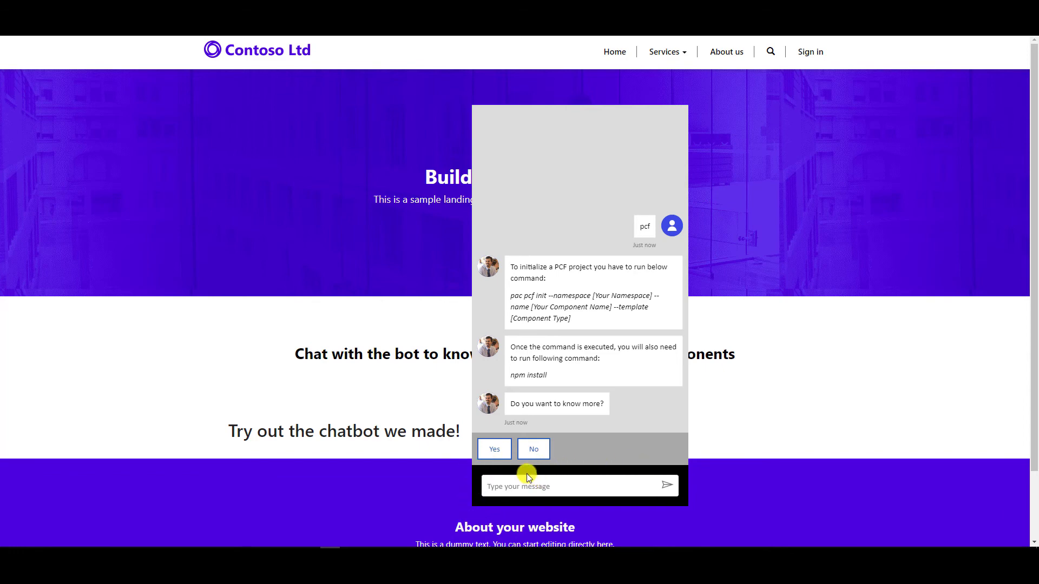
{"action": "mouse_move", "coordinate": [664, 498]}
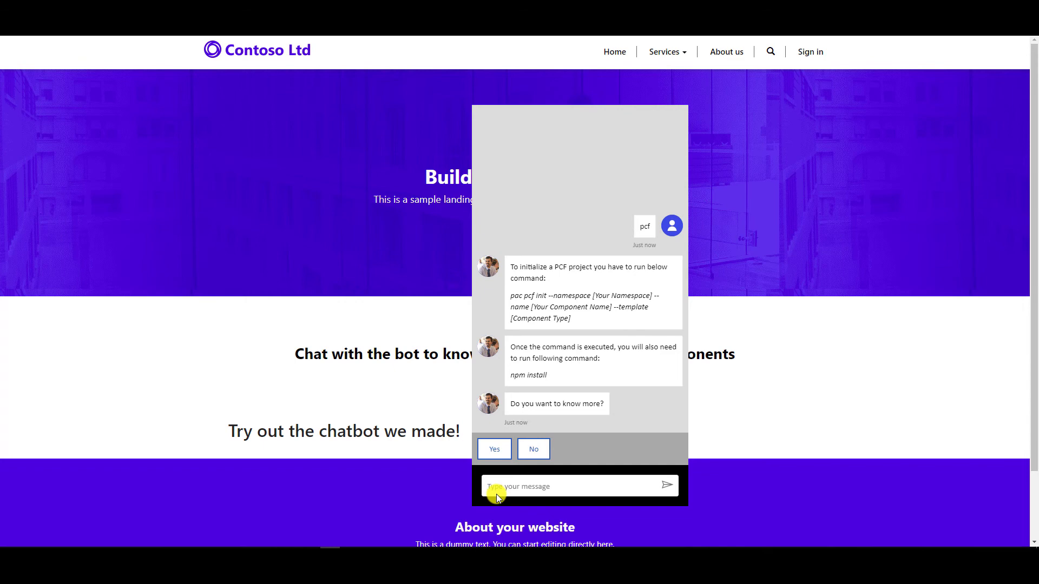
{"action": "mouse_move", "coordinate": [488, 267]}
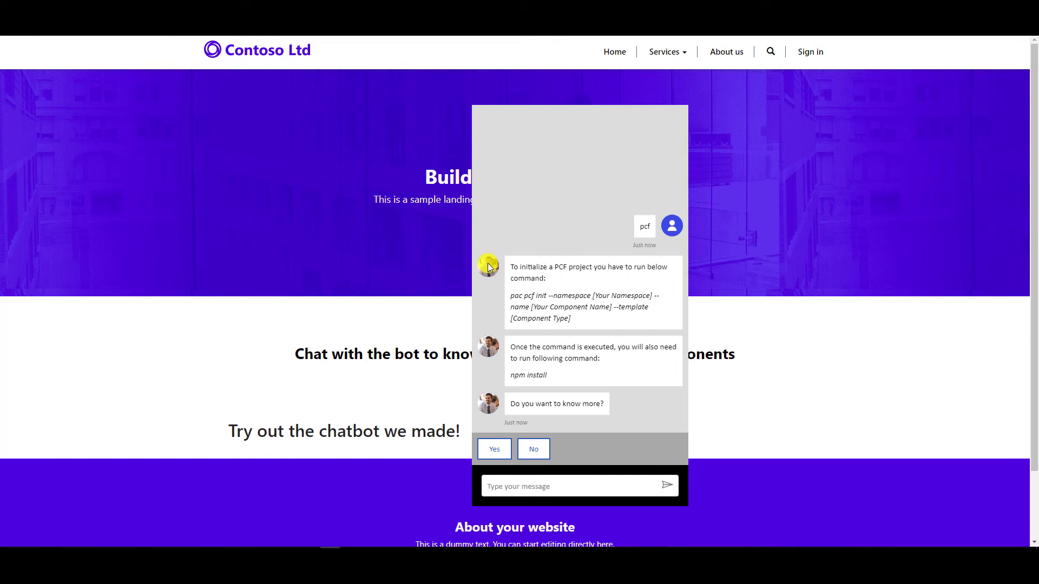
{"action": "mouse_move", "coordinate": [489, 272]}
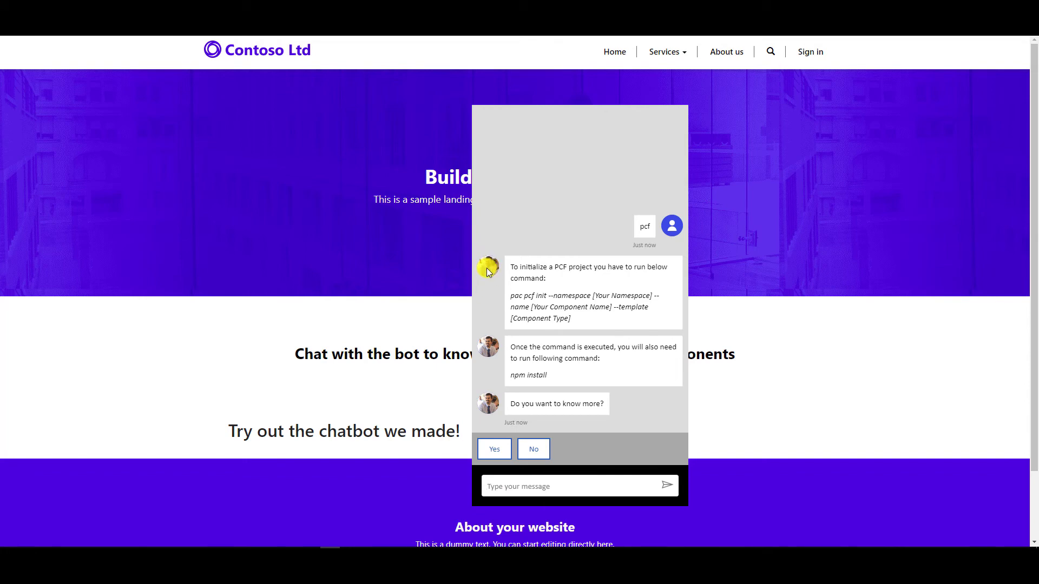
{"action": "mouse_move", "coordinate": [629, 233]}
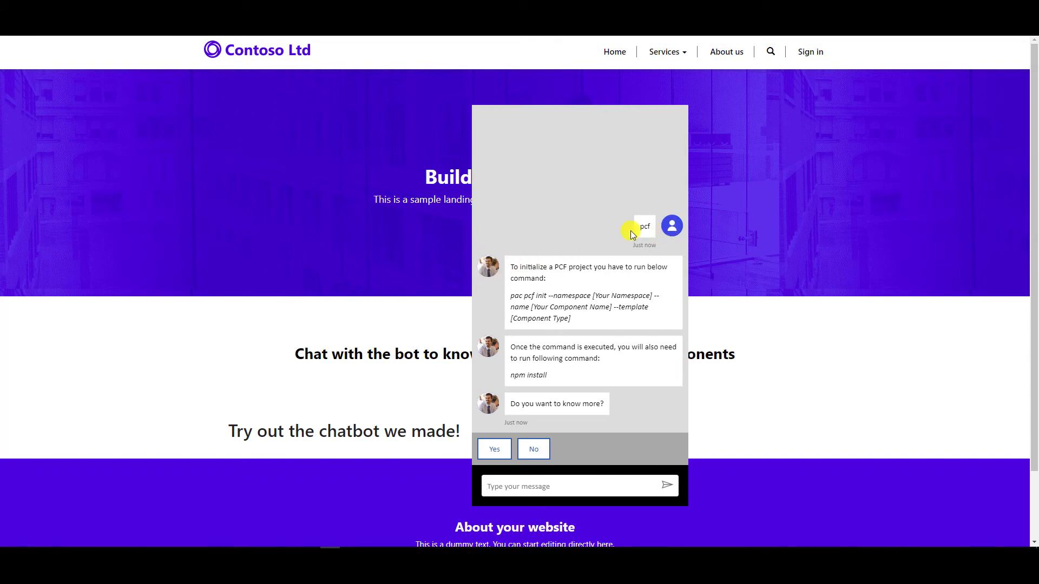
{"action": "mouse_move", "coordinate": [675, 227]}
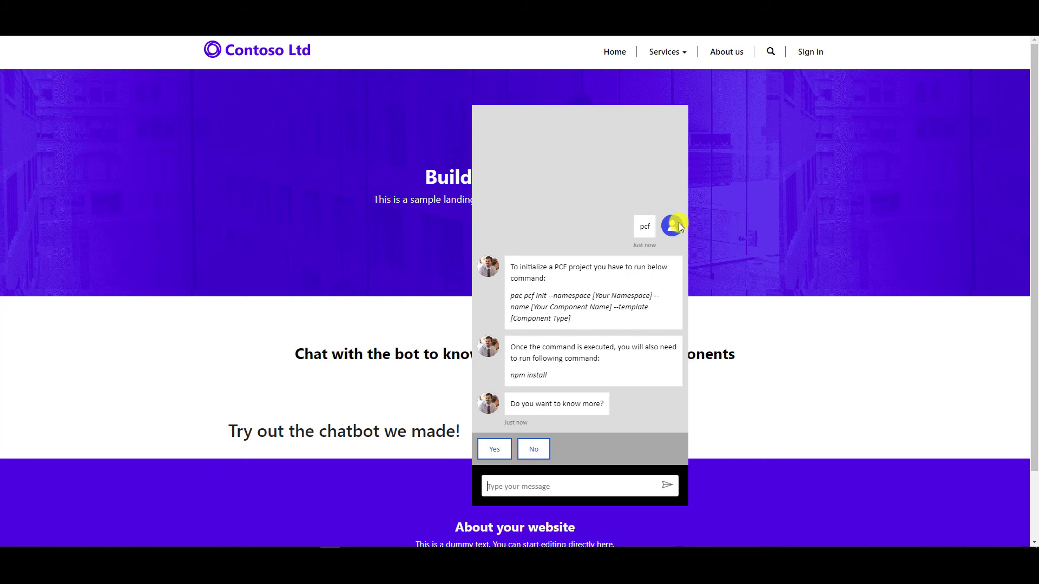
{"action": "mouse_move", "coordinate": [673, 225]}
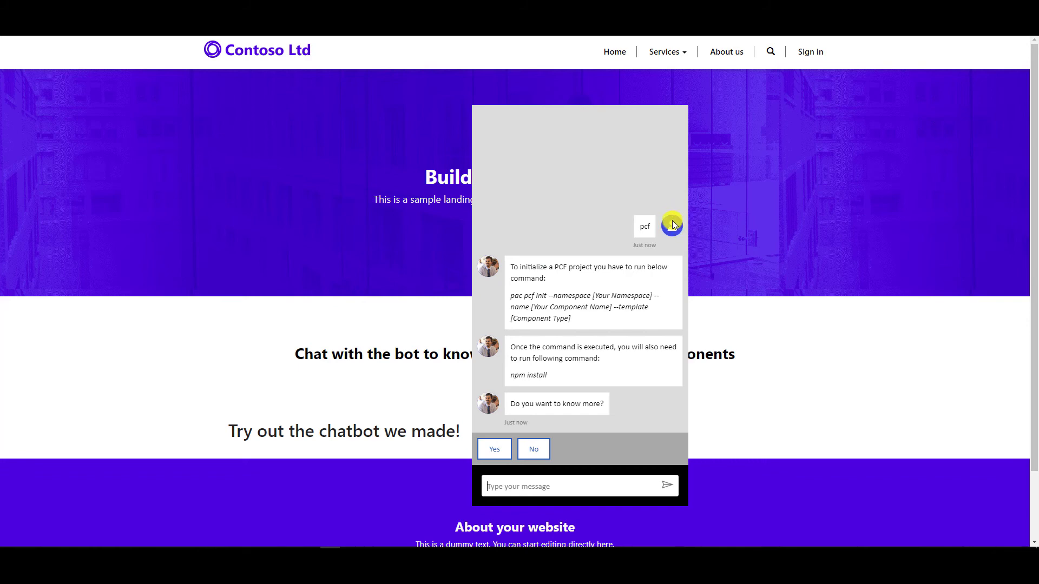
{"action": "mouse_move", "coordinate": [677, 233]}
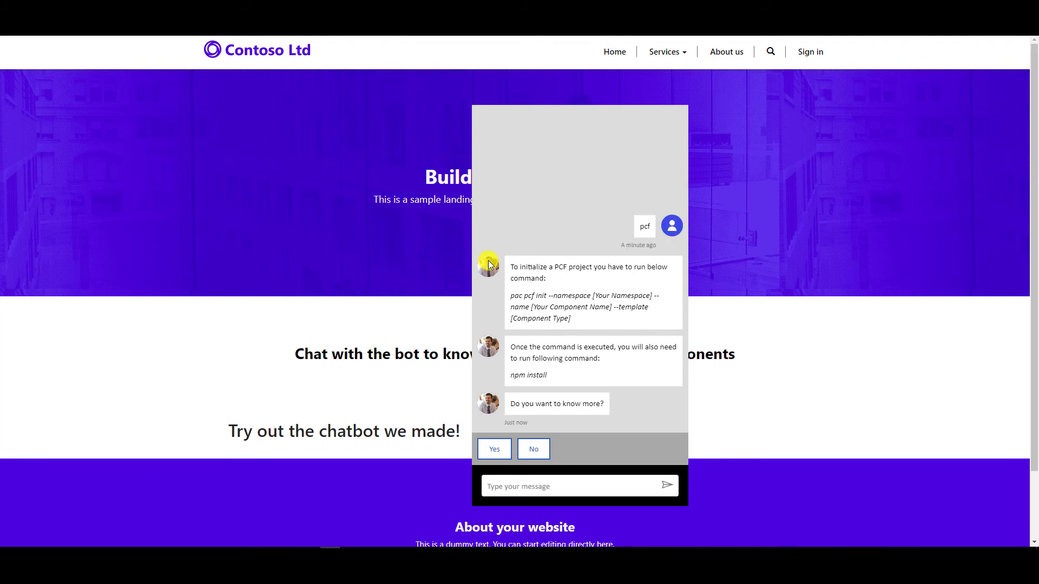
{"action": "mouse_move", "coordinate": [244, 123]}
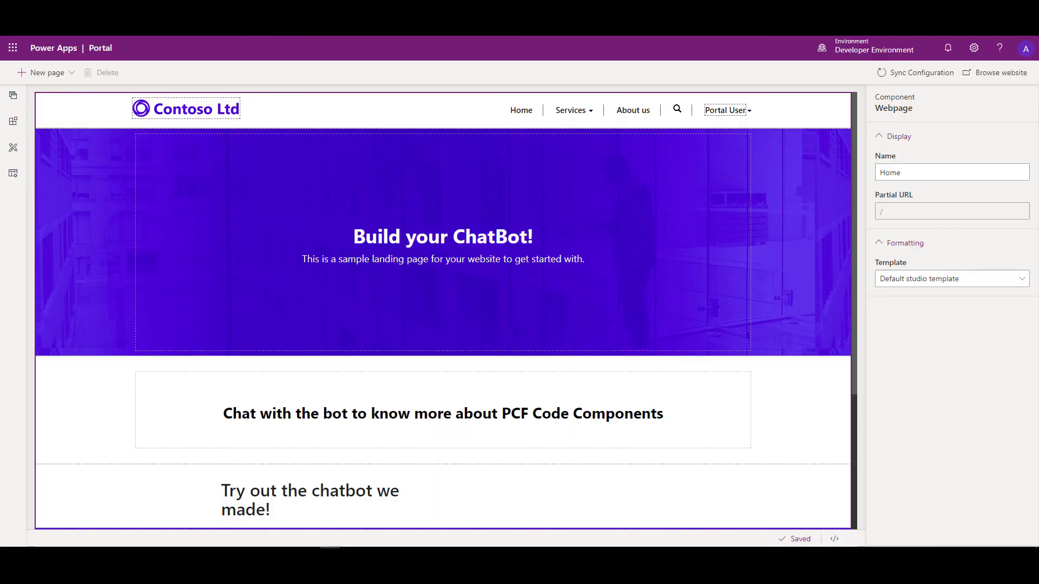
{"action": "mouse_move", "coordinate": [833, 539]}
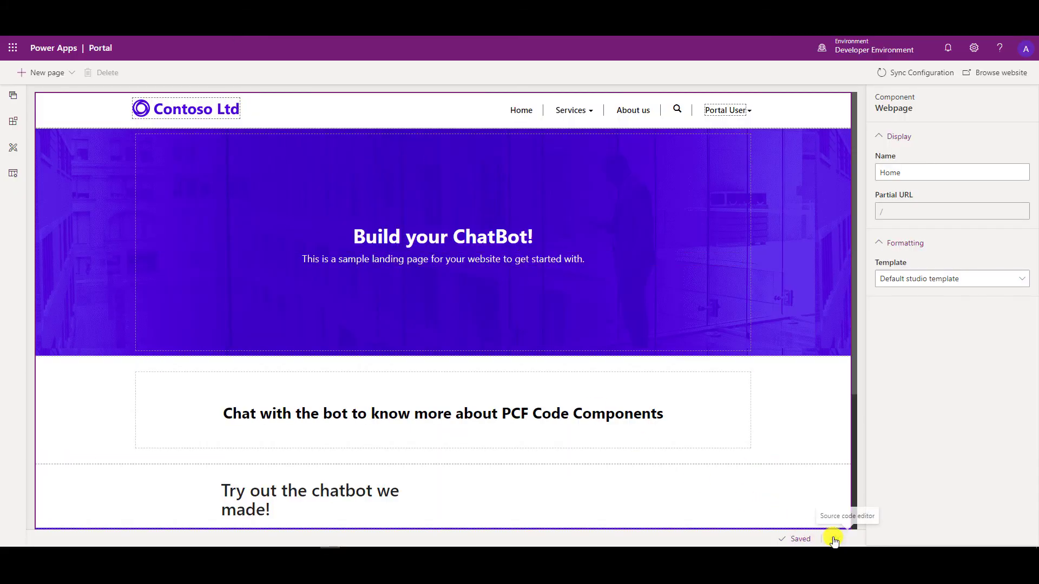
Show the Home page's HTML source with its section layout markup in the Studio code editor.
{"action": "left_click", "coordinate": [833, 539]}
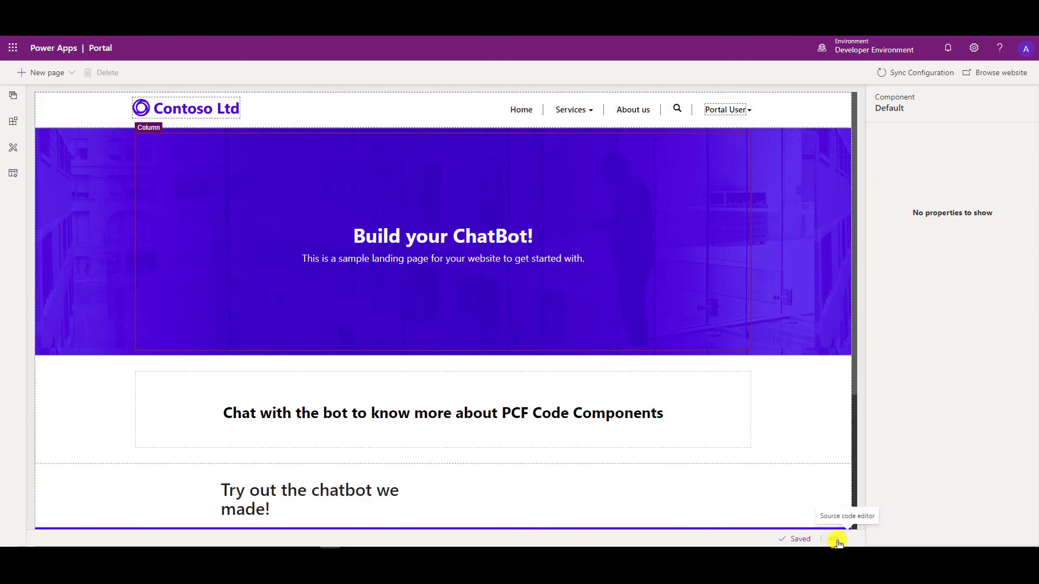
{"action": "left_click", "coordinate": [838, 540]}
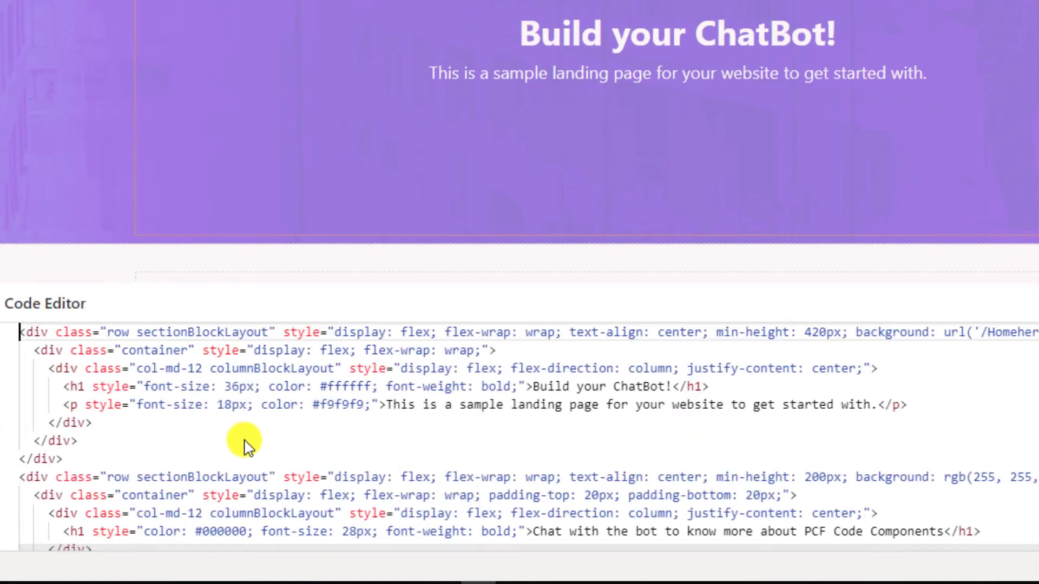
Scroll to the script's styleOptions with the botAvatarImage and userAvatarImage lines.
{"action": "scroll", "scroll_direction": "down", "scroll_amount": 3}
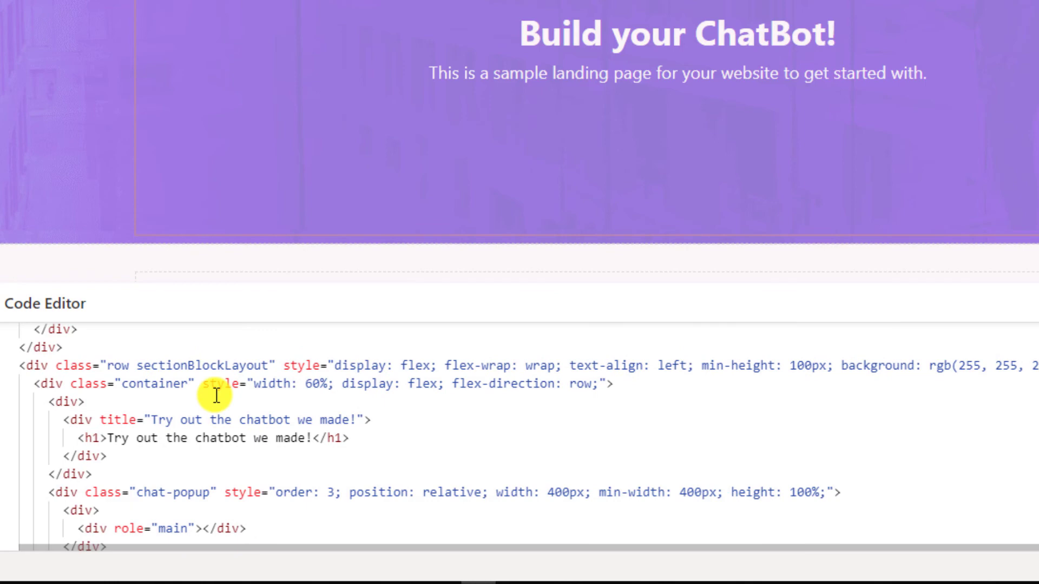
{"action": "scroll", "scroll_direction": "down", "scroll_amount": 3}
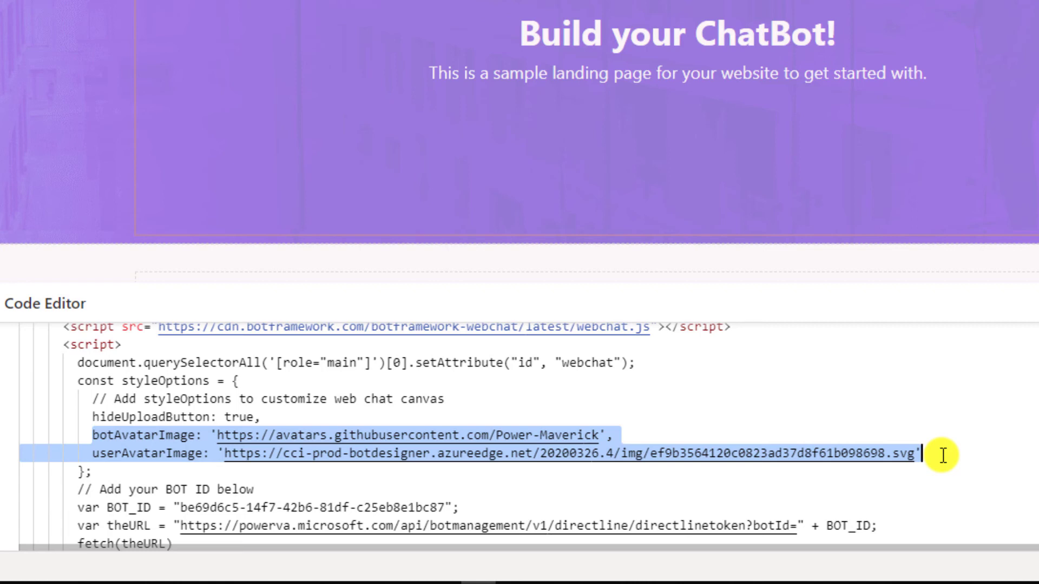
{"action": "mouse_move", "coordinate": [429, 423]}
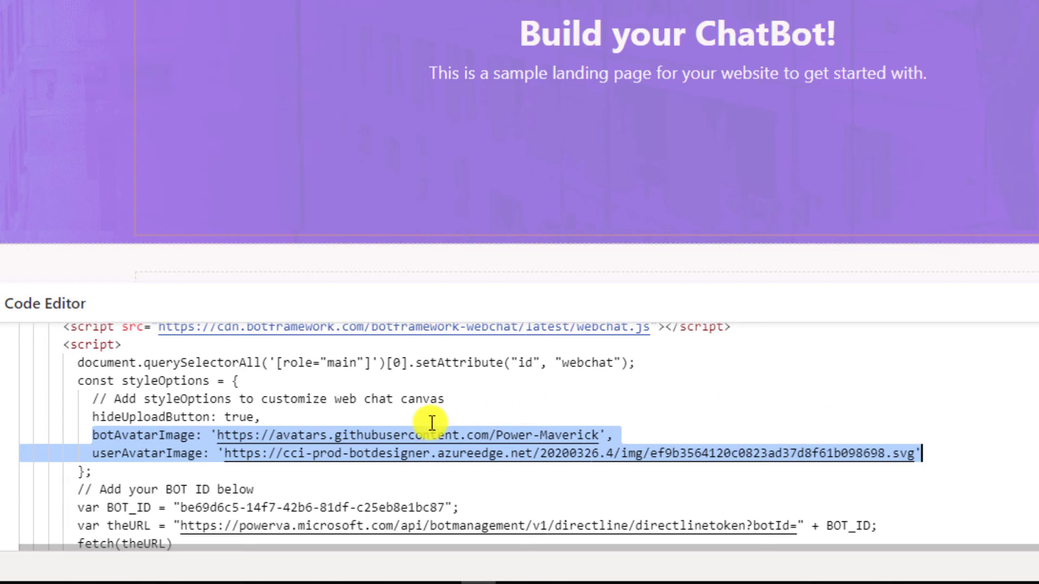
{"action": "mouse_move", "coordinate": [599, 430]}
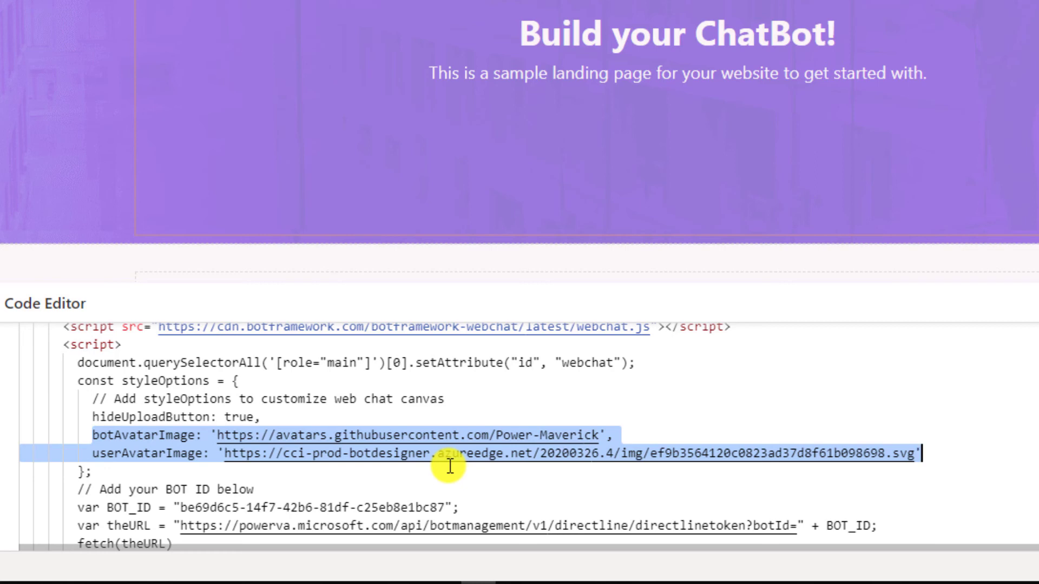
{"action": "mouse_move", "coordinate": [561, 461]}
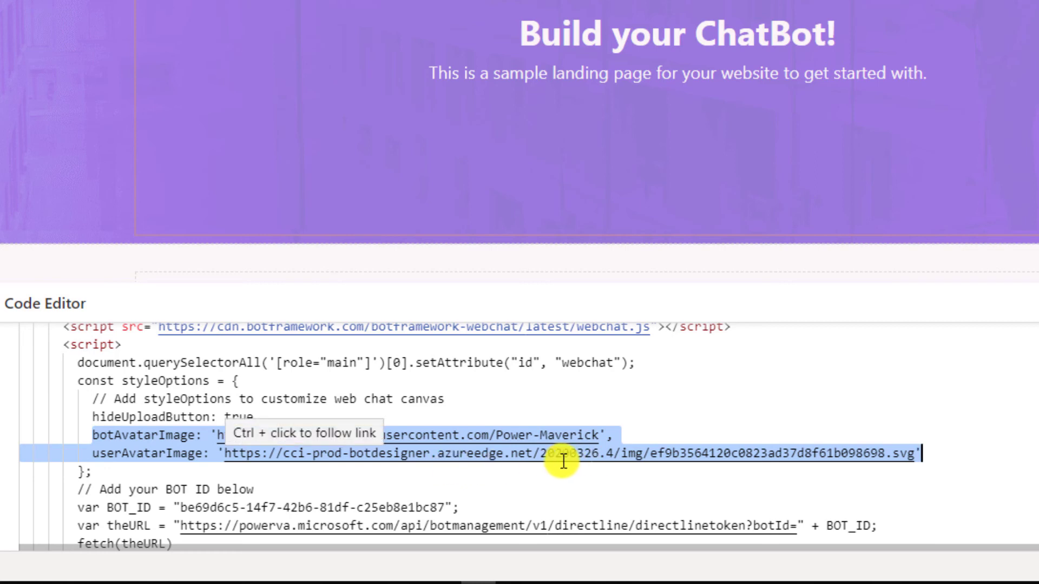